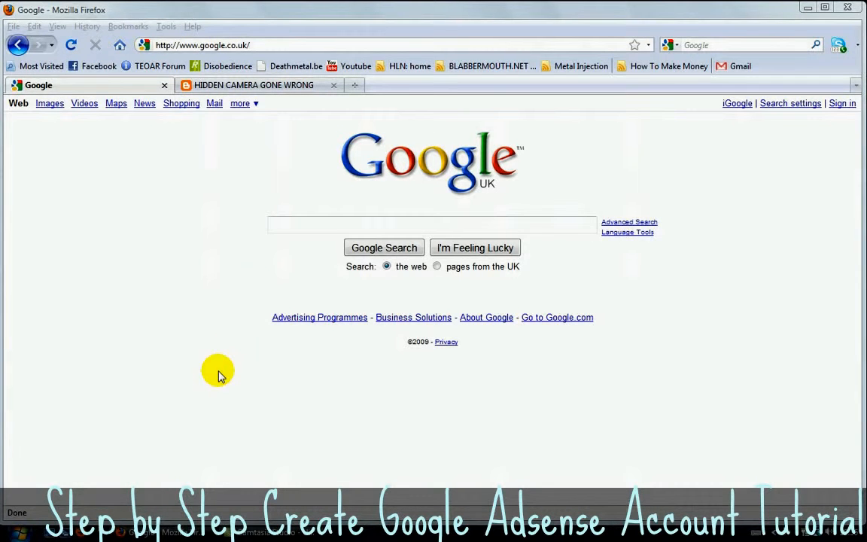
{"action": "mouse_move", "coordinate": [259, 84]}
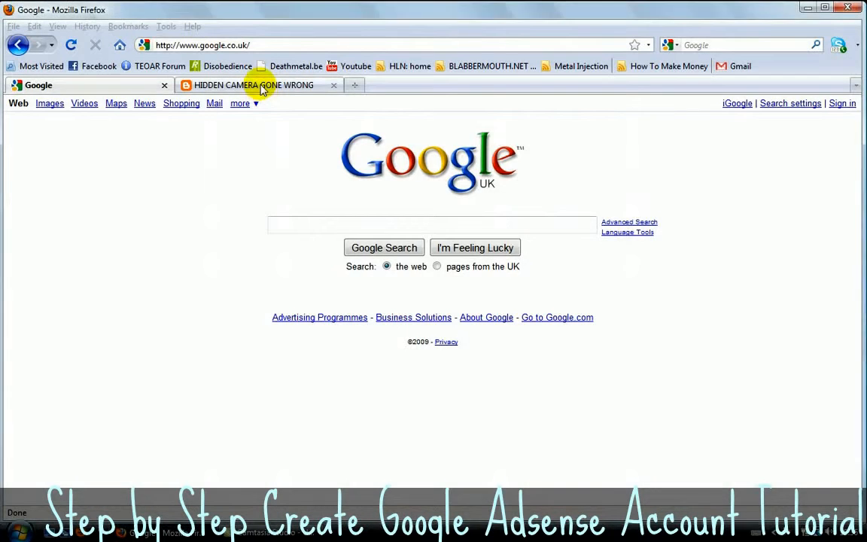
Step: Review the HIDDEN CAMERA GONE WRONG blog's ad unit, followers, survey and embedded video
{"action": "left_click", "coordinate": [253, 84]}
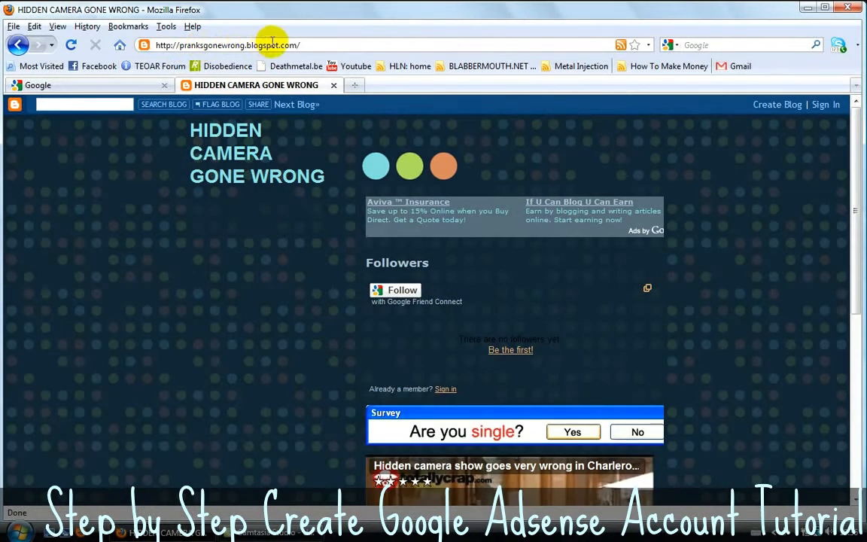
{"action": "mouse_move", "coordinate": [194, 197]}
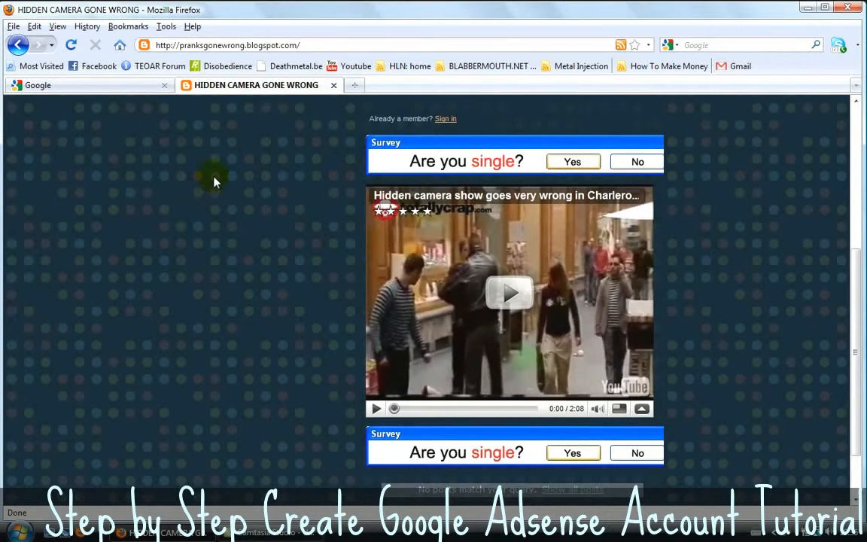
{"action": "mouse_move", "coordinate": [238, 218]}
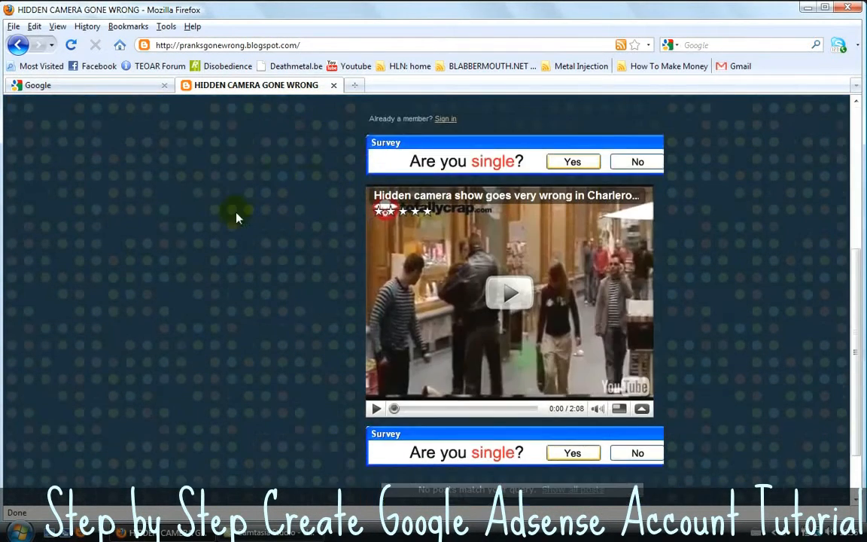
{"action": "scroll", "scroll_direction": "down", "scroll_amount": 3}
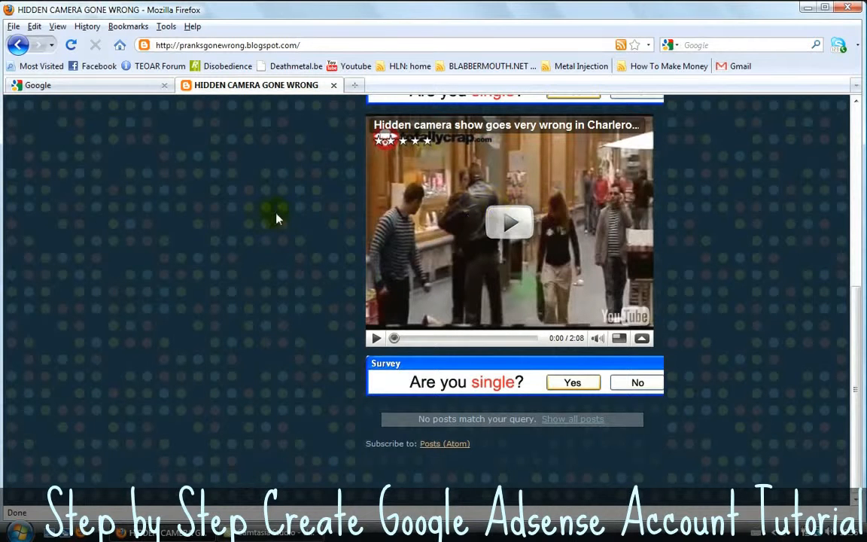
{"action": "mouse_move", "coordinate": [307, 214]}
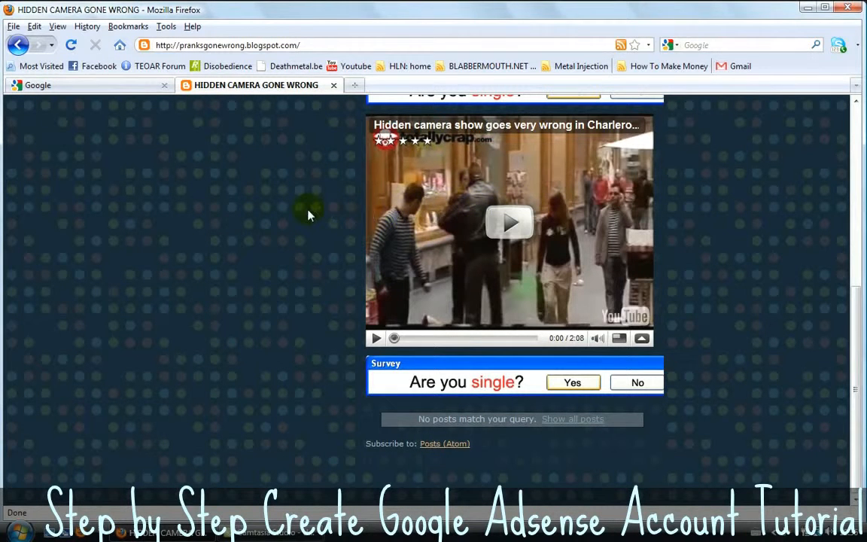
{"action": "mouse_move", "coordinate": [280, 274]}
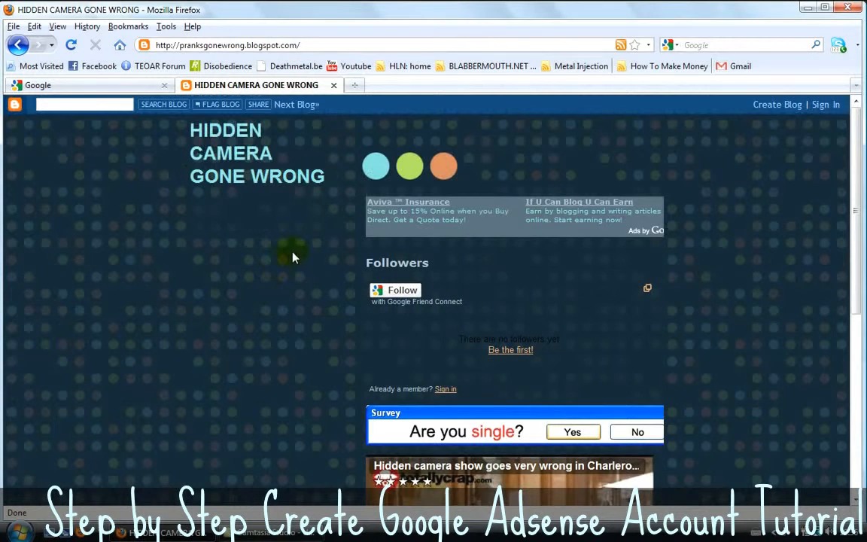
{"action": "mouse_move", "coordinate": [654, 199]}
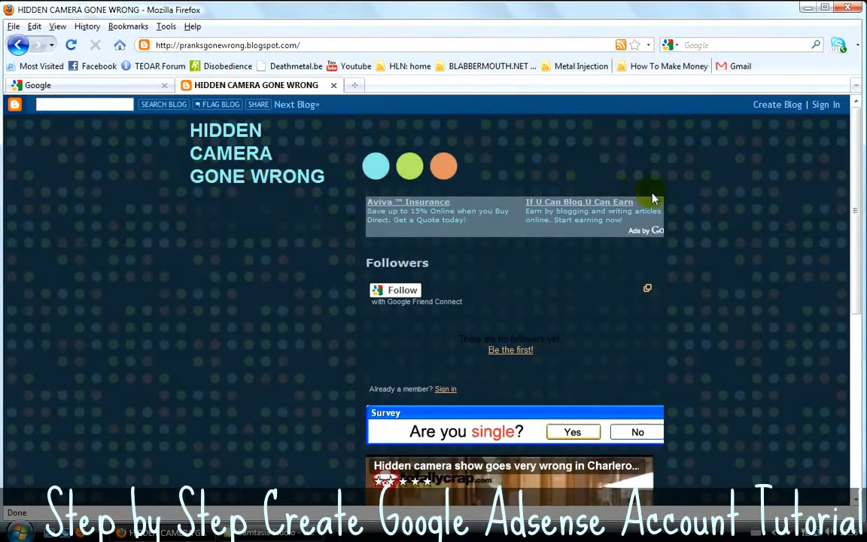
{"action": "mouse_move", "coordinate": [678, 431]}
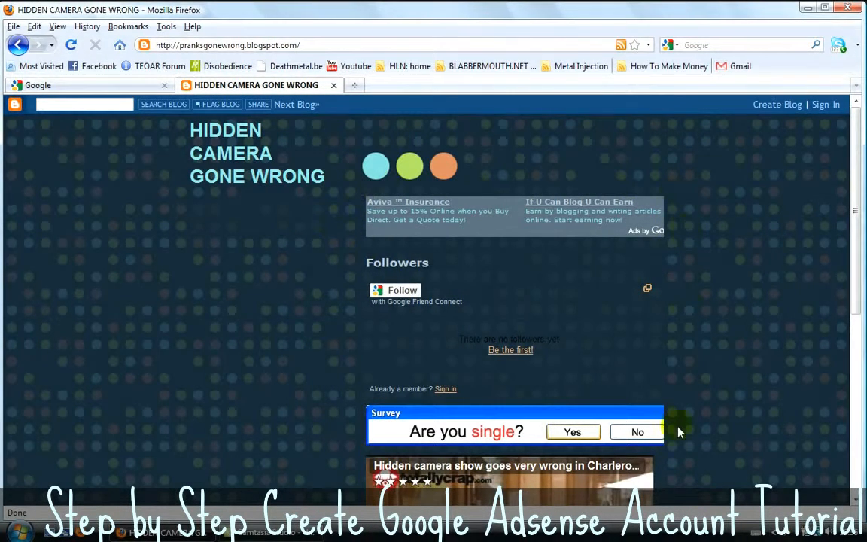
{"action": "scroll", "scroll_direction": "down", "scroll_amount": 3}
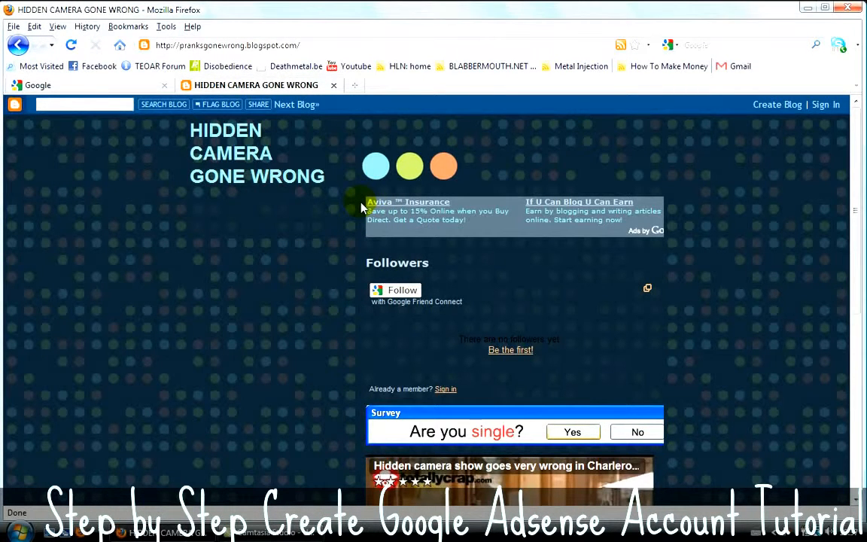
{"action": "mouse_move", "coordinate": [300, 253]}
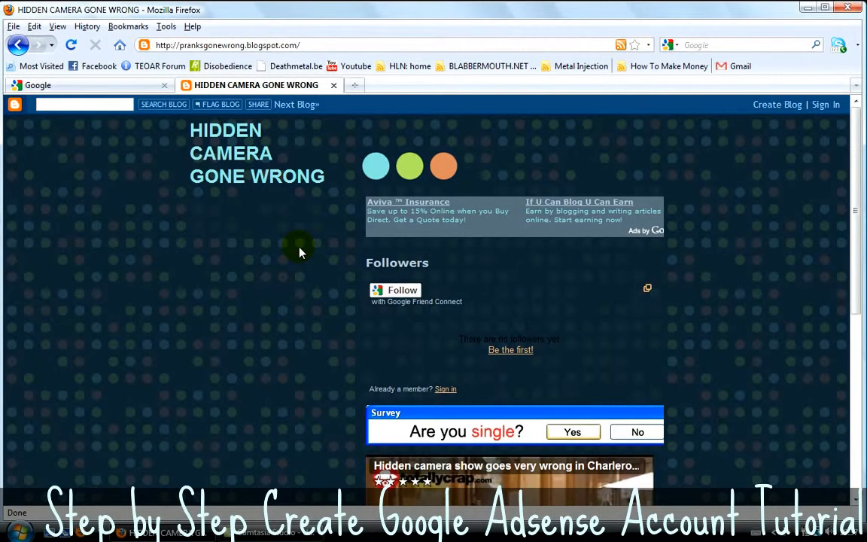
{"action": "scroll", "scroll_direction": "down", "scroll_amount": 3}
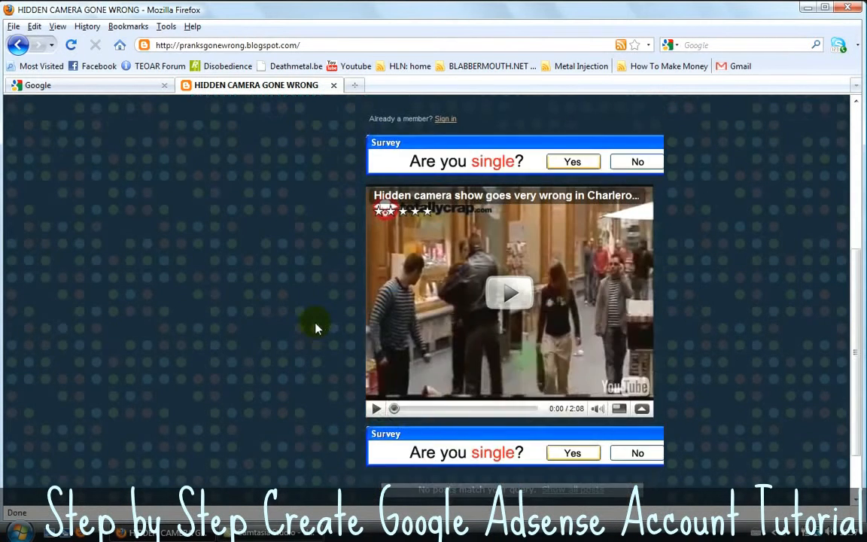
{"action": "scroll", "scroll_direction": "up", "scroll_amount": 3}
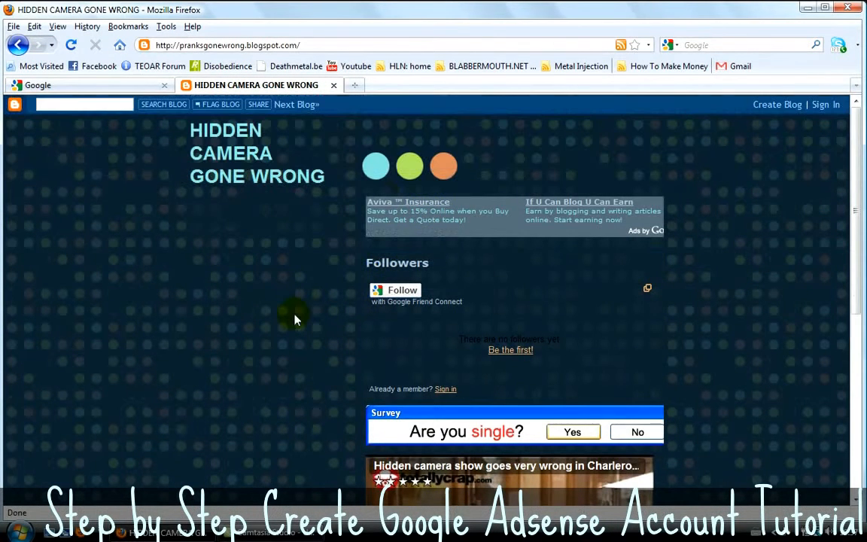
{"action": "mouse_move", "coordinate": [576, 209]}
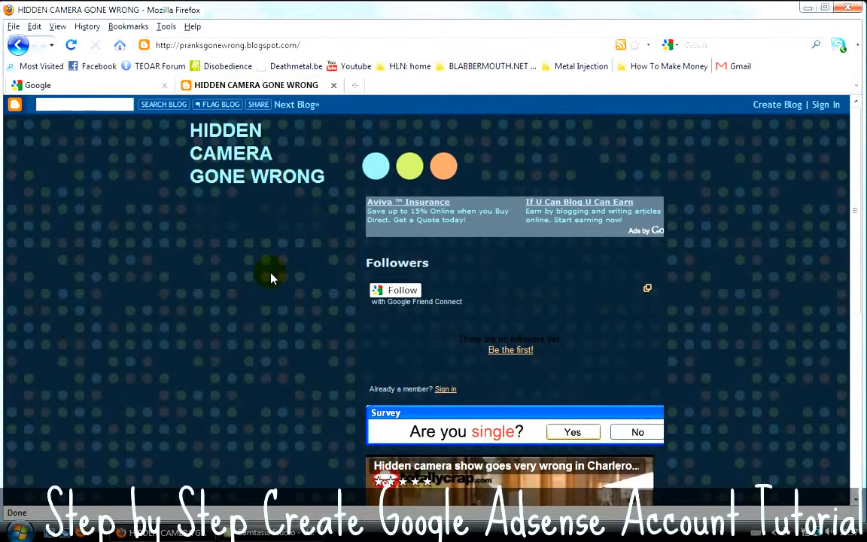
{"action": "mouse_move", "coordinate": [347, 212]}
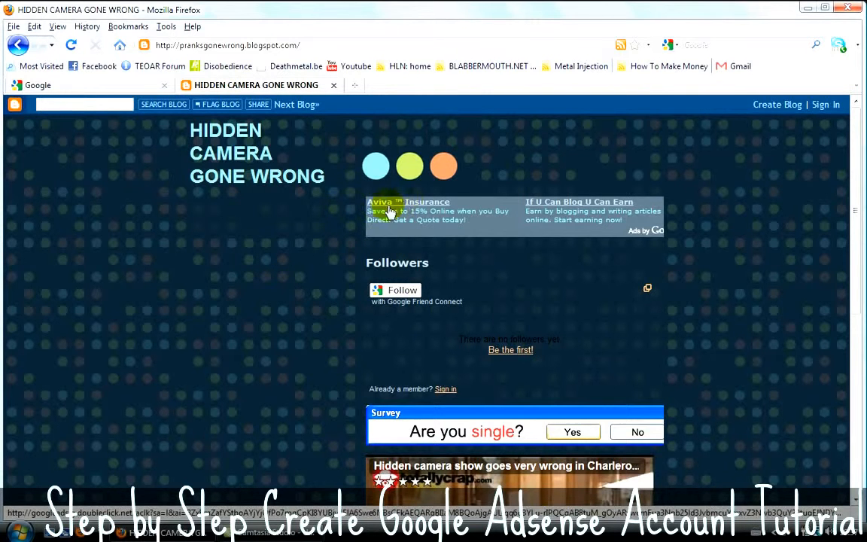
{"action": "mouse_move", "coordinate": [274, 265]}
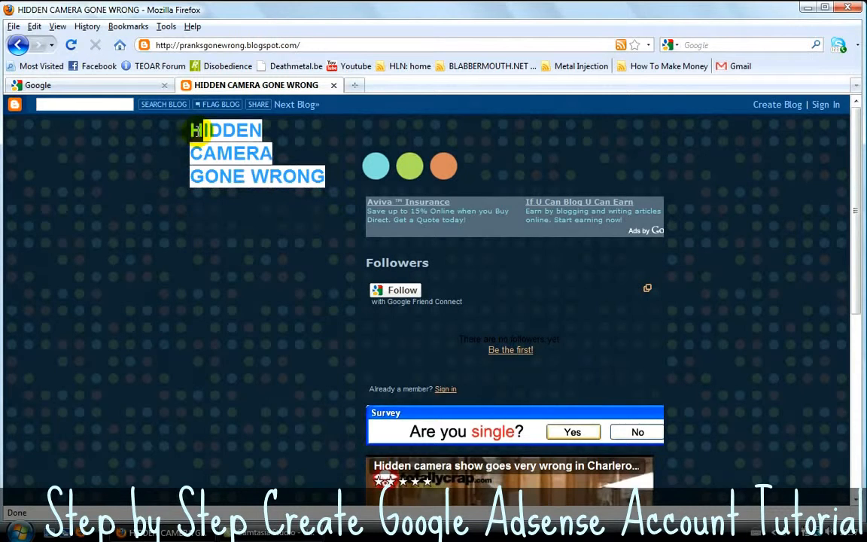
{"action": "scroll", "scroll_direction": "down", "scroll_amount": 3}
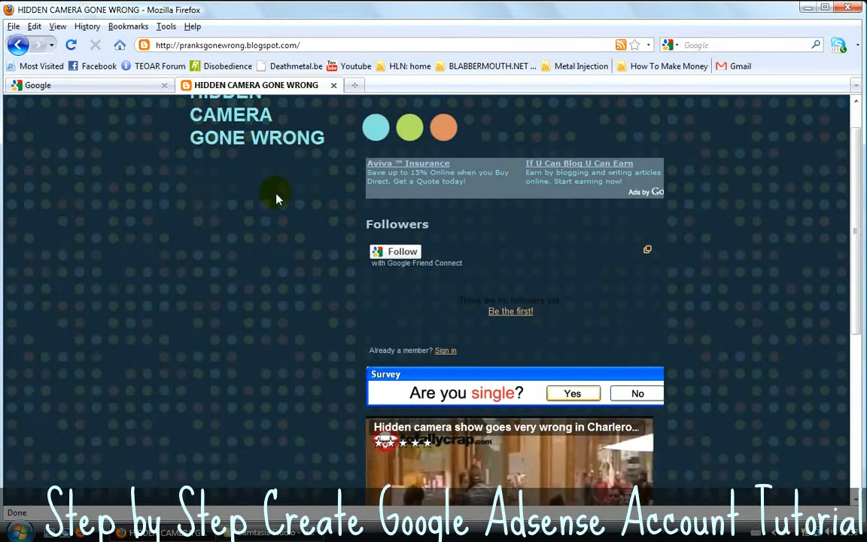
{"action": "scroll", "scroll_direction": "down", "scroll_amount": 3}
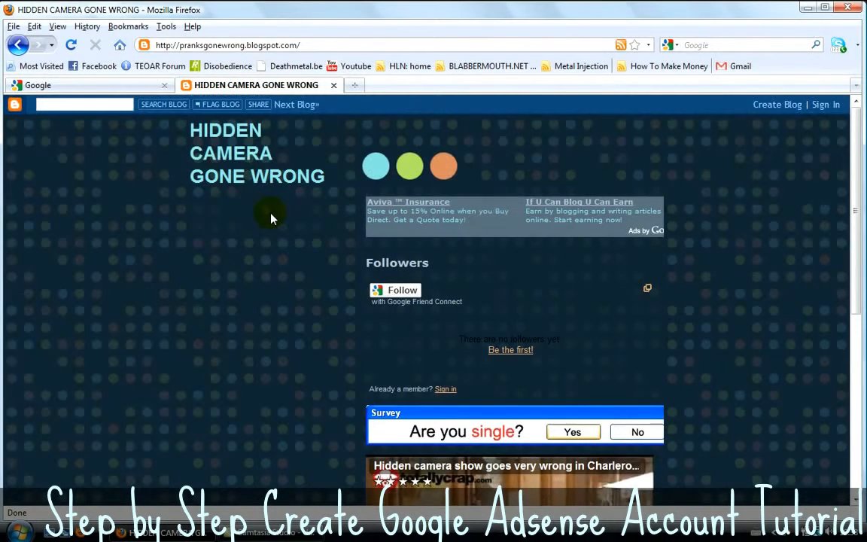
{"action": "mouse_move", "coordinate": [348, 248]}
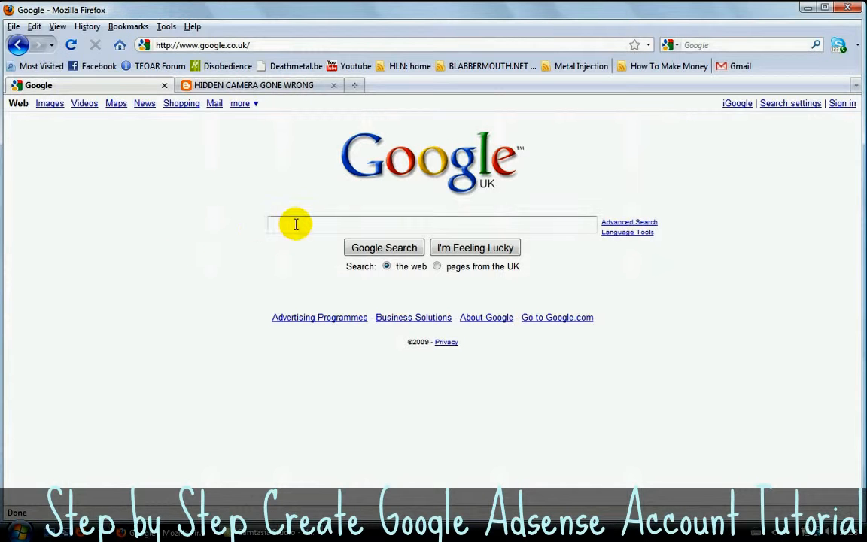
Step: Search Google for 'google adsense' and choose the Welcome to AdSense result
{"action": "type", "text": "google"}
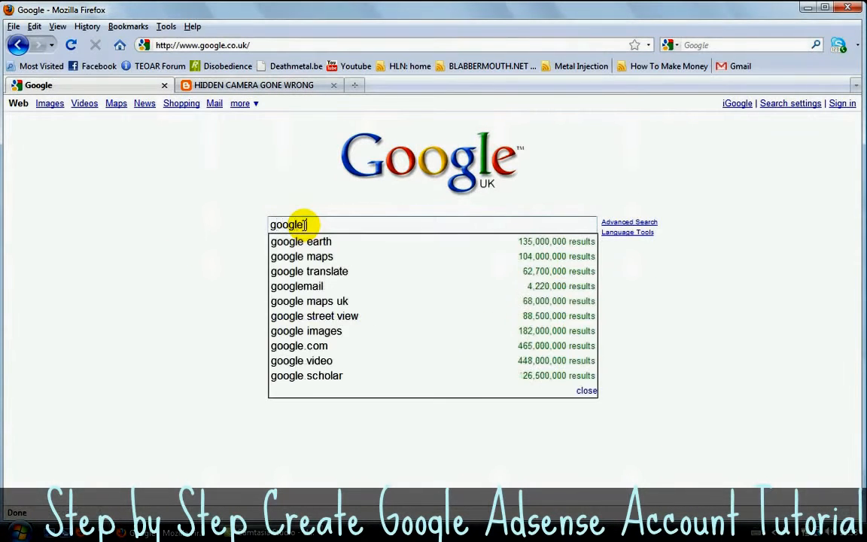
{"action": "type", "text": "adsense"}
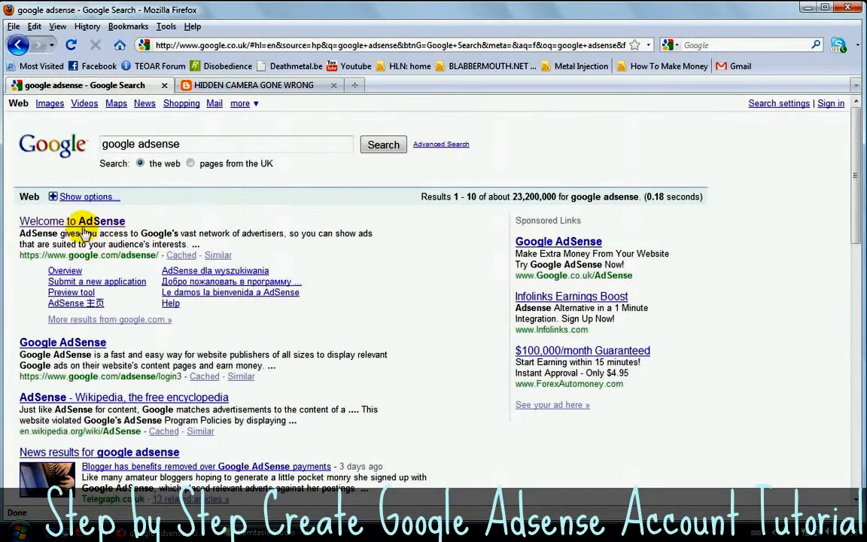
{"action": "left_click", "coordinate": [72, 220]}
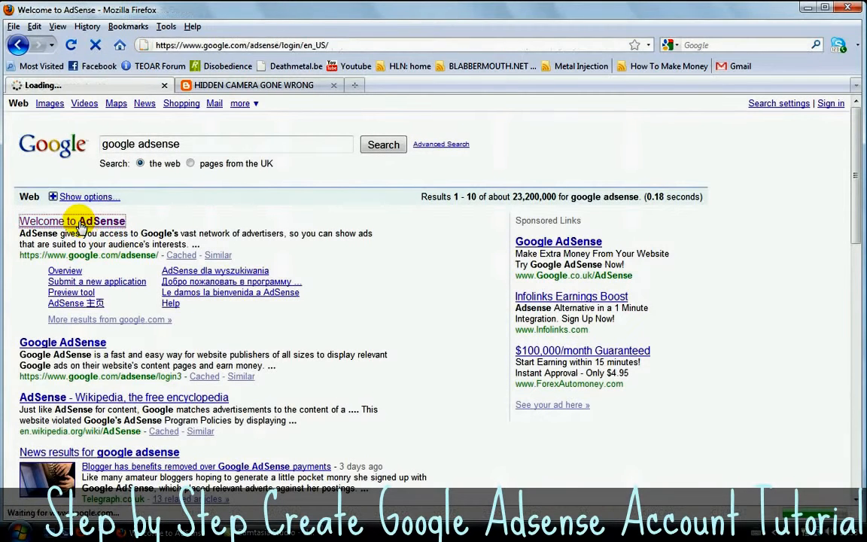
Step: From the AdSense welcome page, choose Sign up now to begin a new account application
{"action": "left_click", "coordinate": [72, 220]}
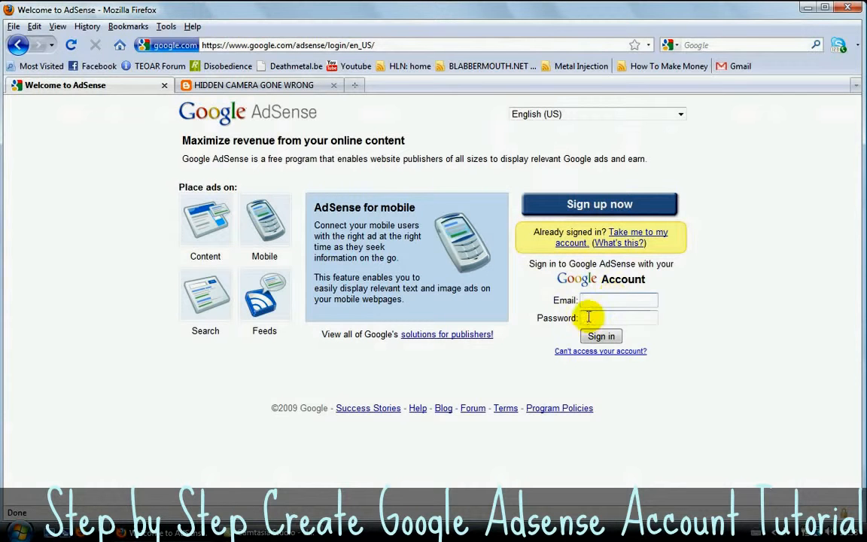
{"action": "mouse_move", "coordinate": [518, 307]}
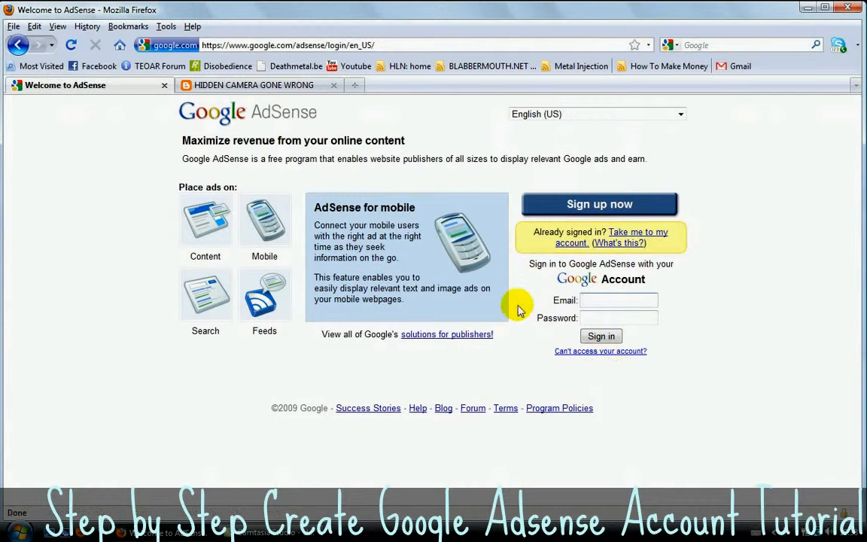
{"action": "mouse_move", "coordinate": [524, 229]}
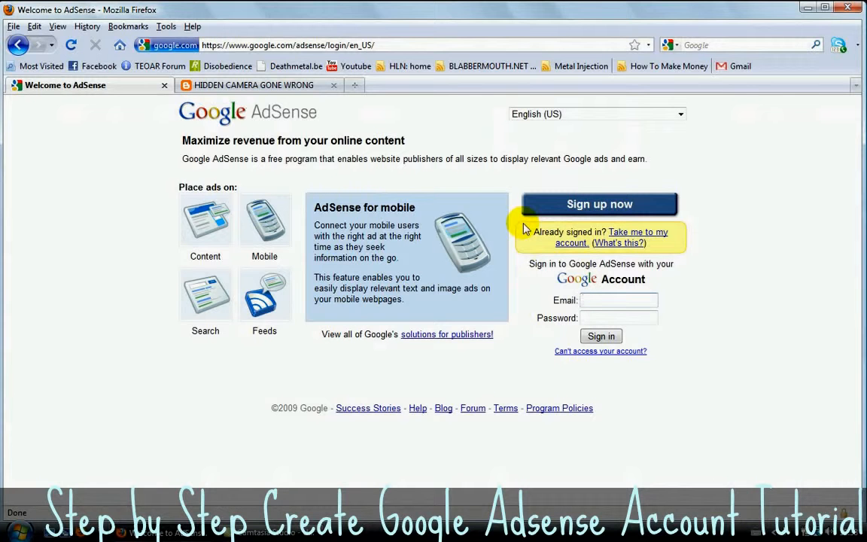
{"action": "left_click", "coordinate": [619, 300]}
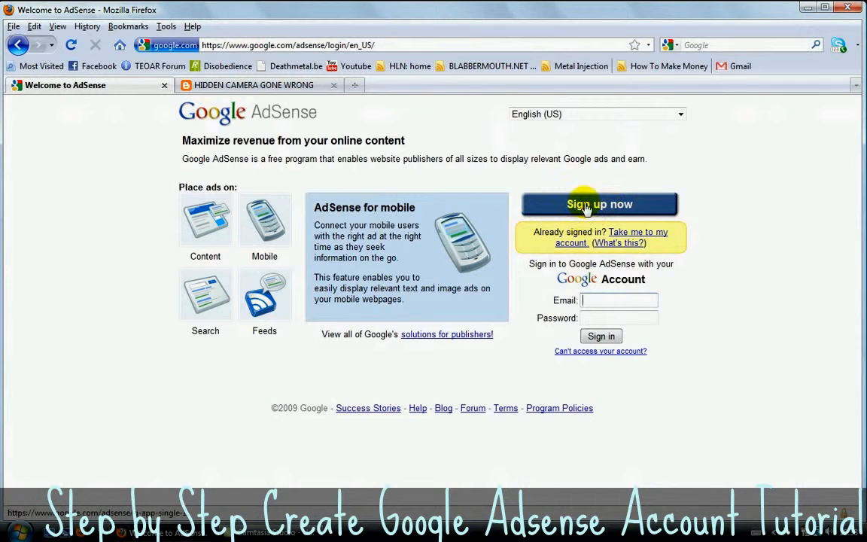
{"action": "left_click", "coordinate": [599, 205]}
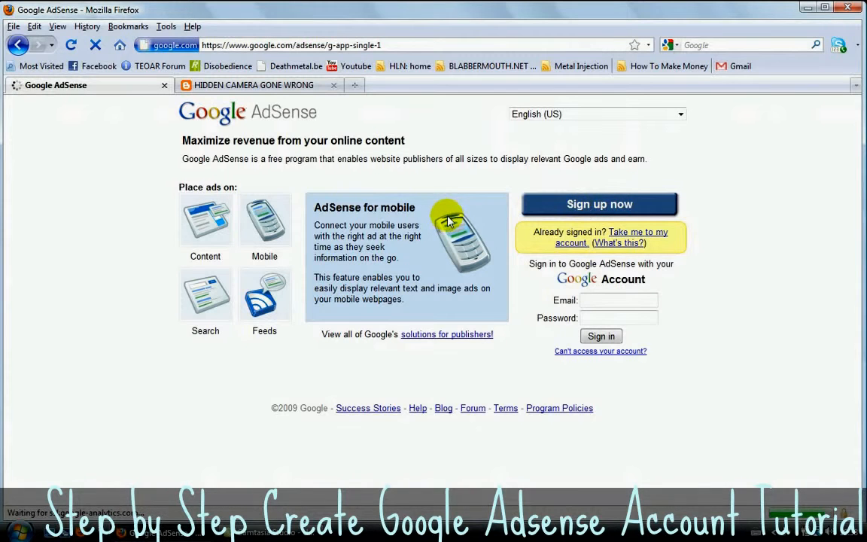
{"action": "left_click", "coordinate": [599, 204]}
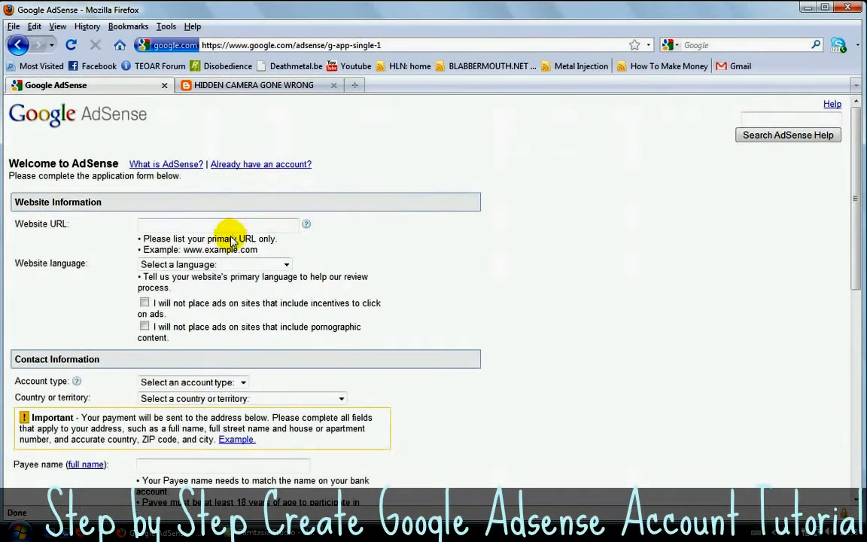
{"action": "scroll", "scroll_direction": "down", "scroll_amount": 3}
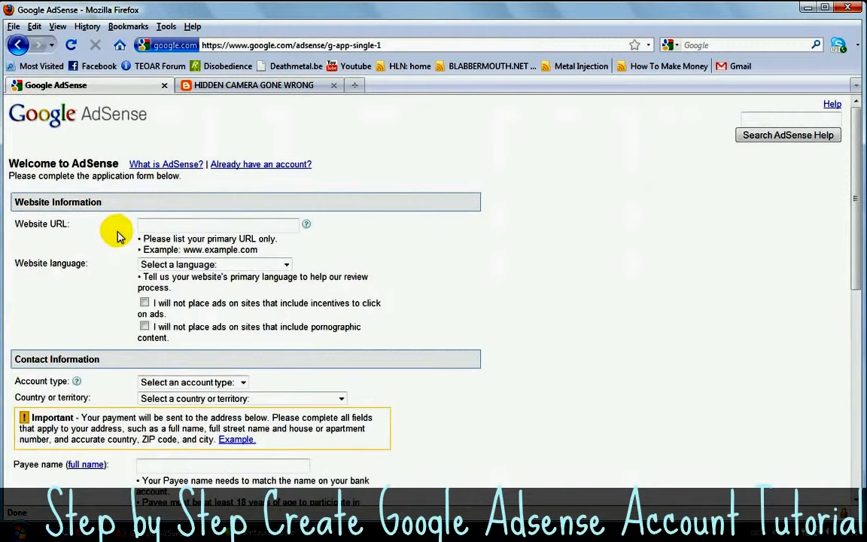
{"action": "left_click", "coordinate": [217, 224]}
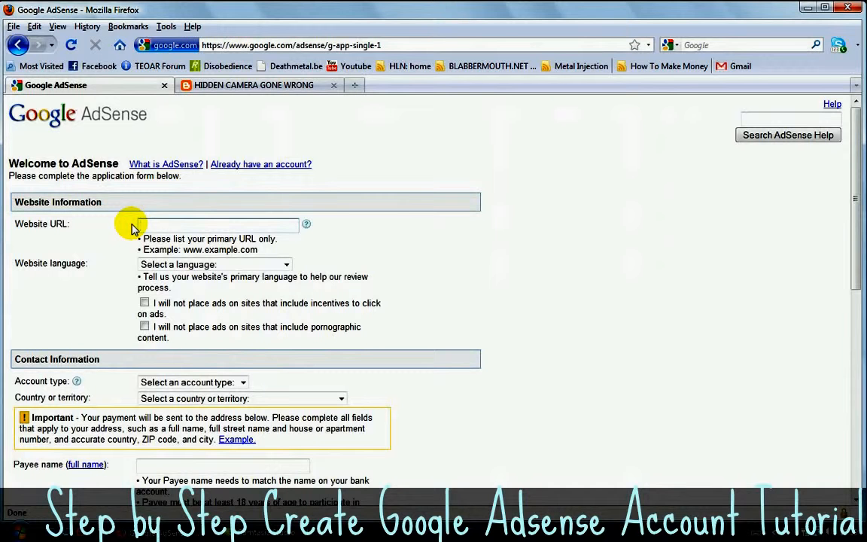
{"action": "type", "text": "www.howtoloseweightfast12.blogspot.com"}
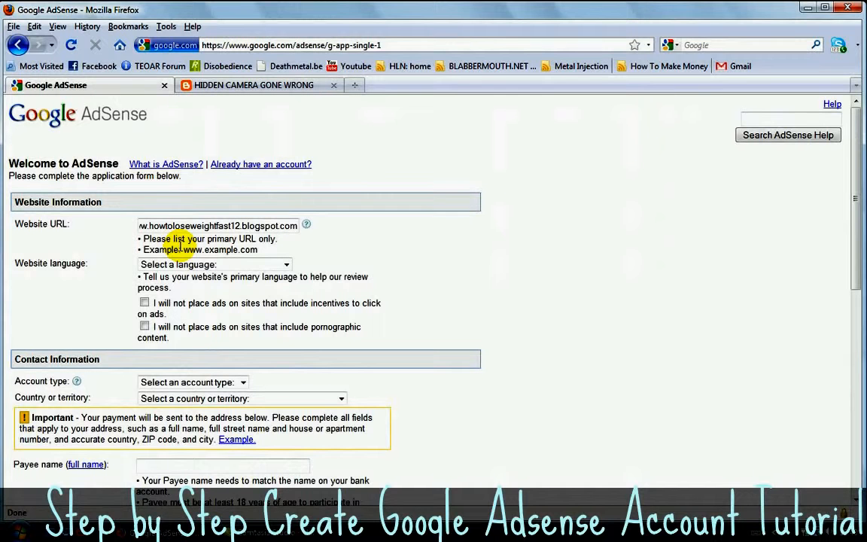
{"action": "mouse_move", "coordinate": [398, 283]}
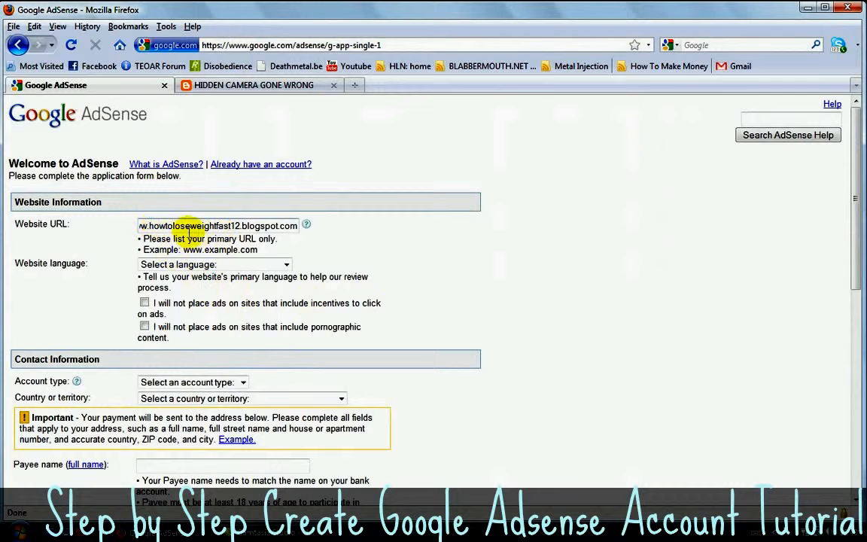
{"action": "mouse_move", "coordinate": [194, 259]}
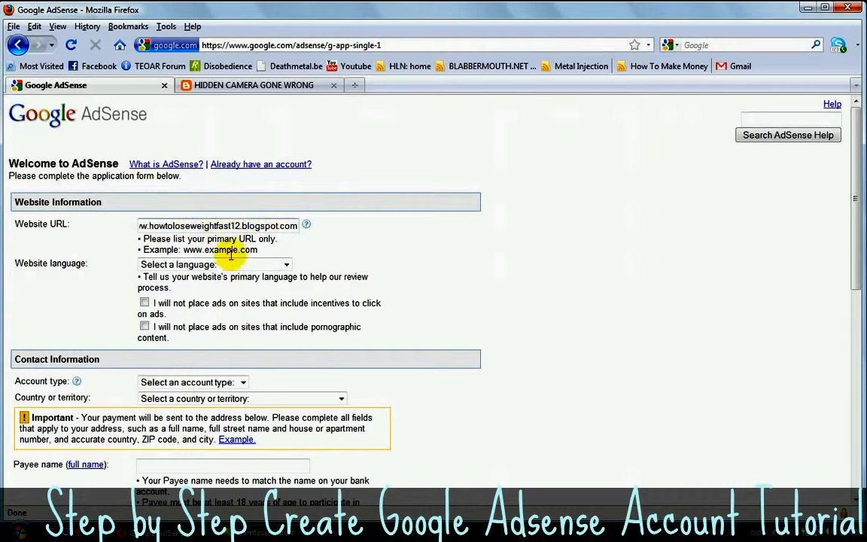
Step: Set website language to English and accept both incentive and pornographic-site ad policies
{"action": "left_click", "coordinate": [214, 265]}
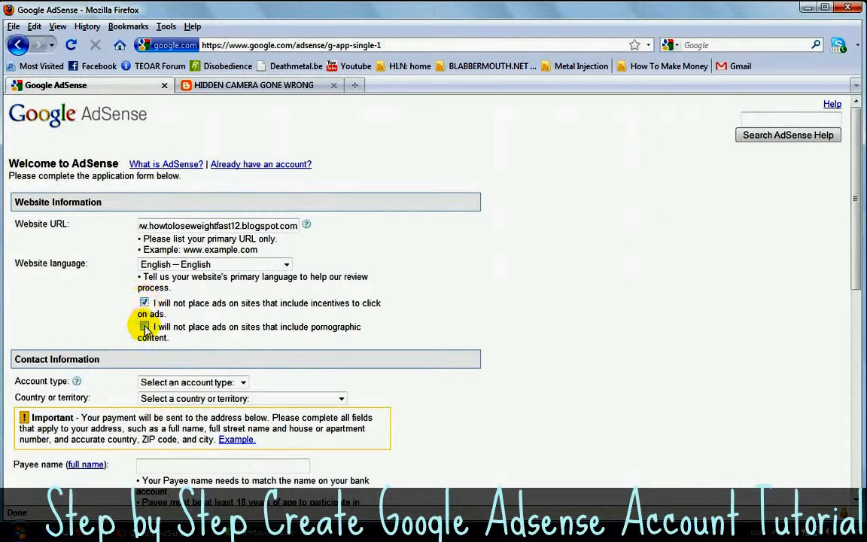
{"action": "left_click", "coordinate": [144, 325]}
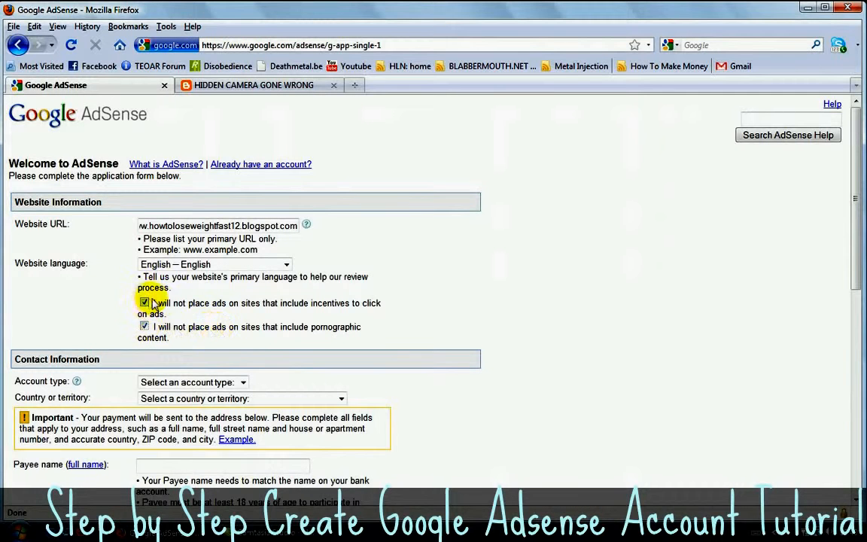
{"action": "mouse_move", "coordinate": [195, 316]}
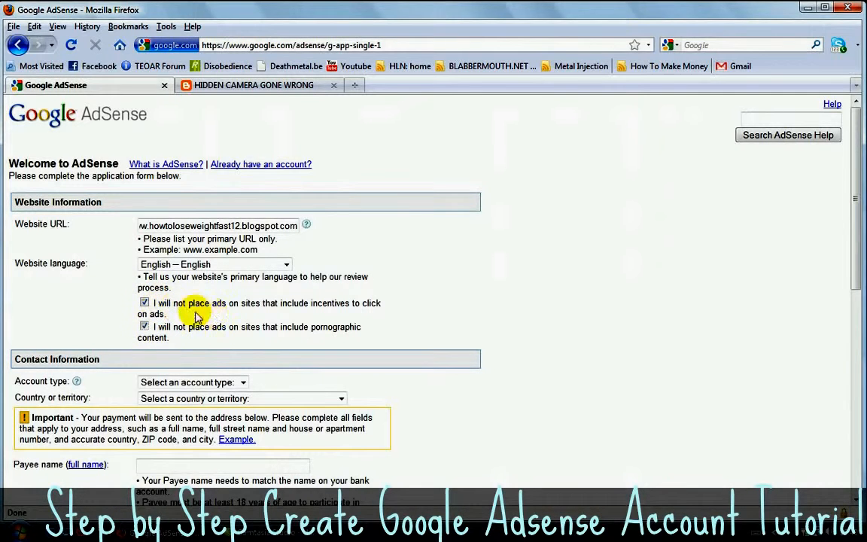
{"action": "mouse_move", "coordinate": [250, 333]}
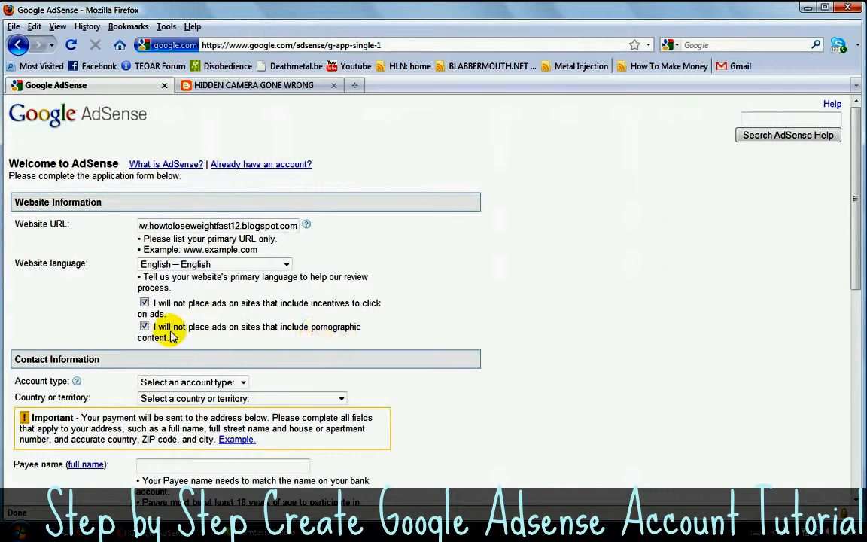
{"action": "mouse_move", "coordinate": [284, 310]}
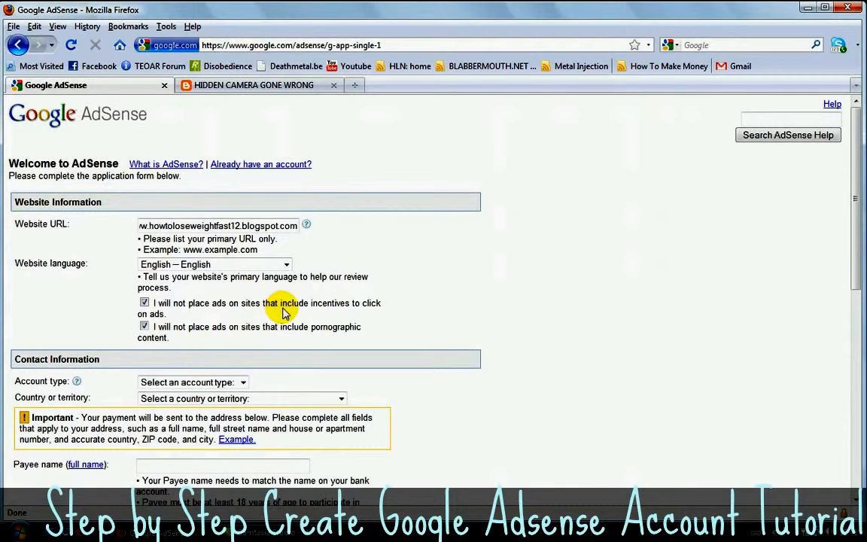
{"action": "mouse_move", "coordinate": [354, 312]}
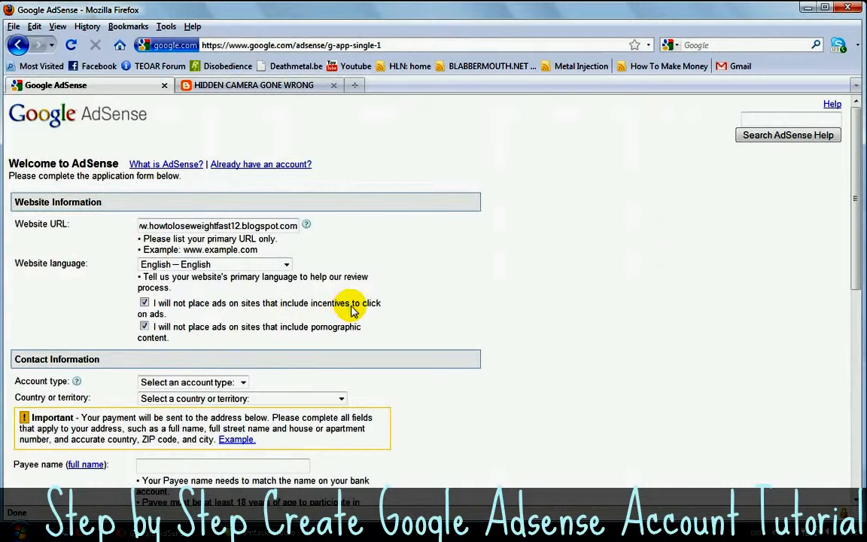
{"action": "mouse_move", "coordinate": [187, 312]}
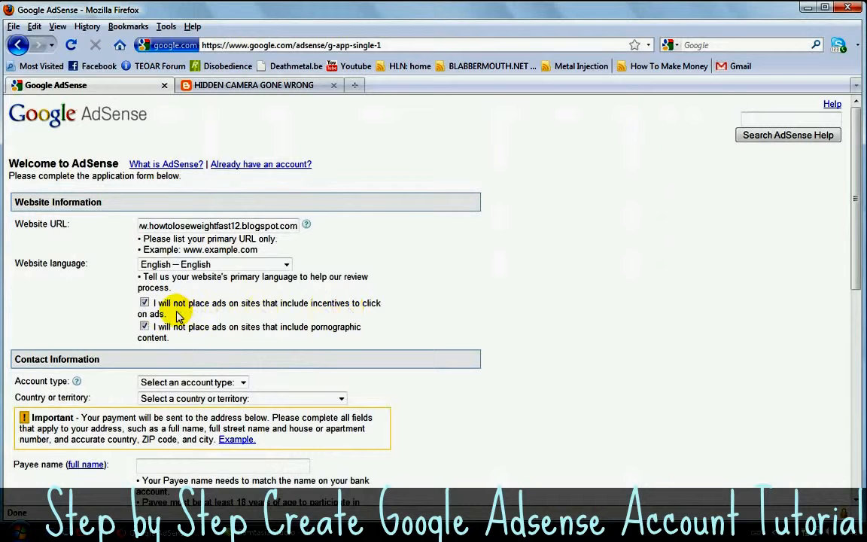
{"action": "mouse_move", "coordinate": [338, 293]}
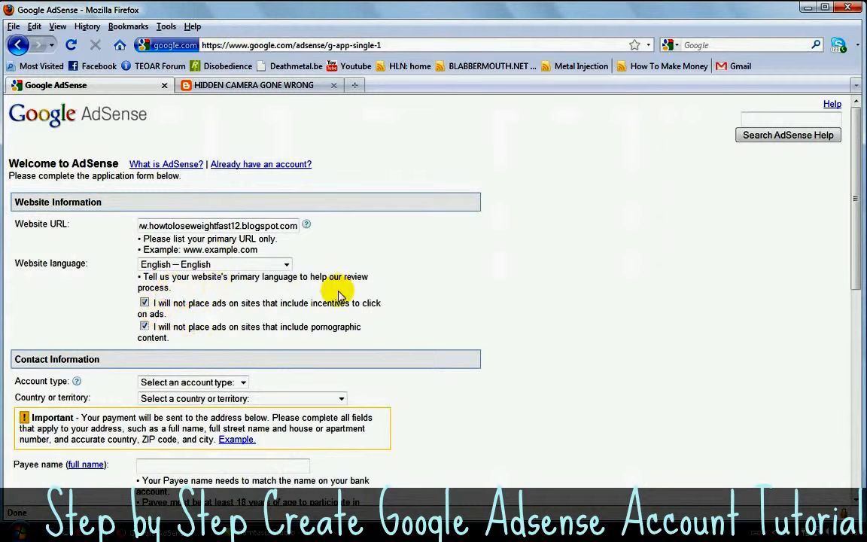
{"action": "scroll", "scroll_direction": "down", "scroll_amount": 3}
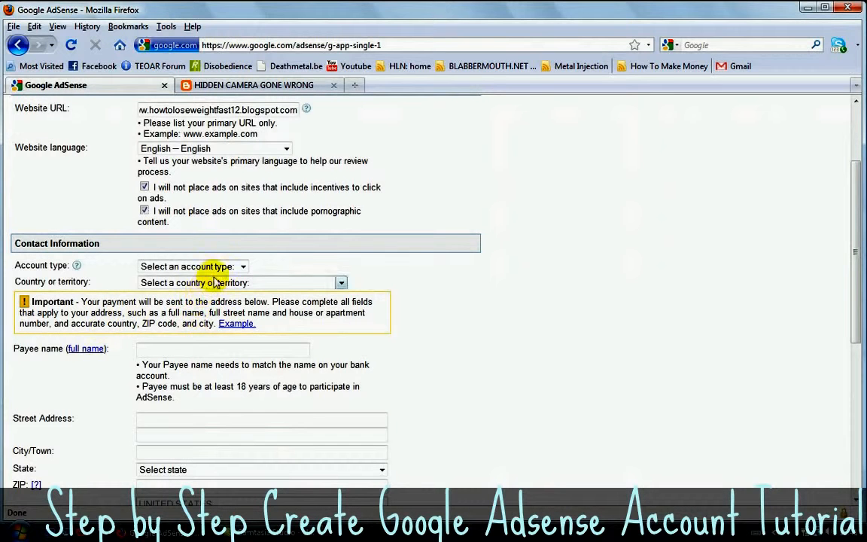
Step: Make the account Individual in the United States and enter the payee name Greg
{"action": "scroll", "scroll_direction": "down", "scroll_amount": 3}
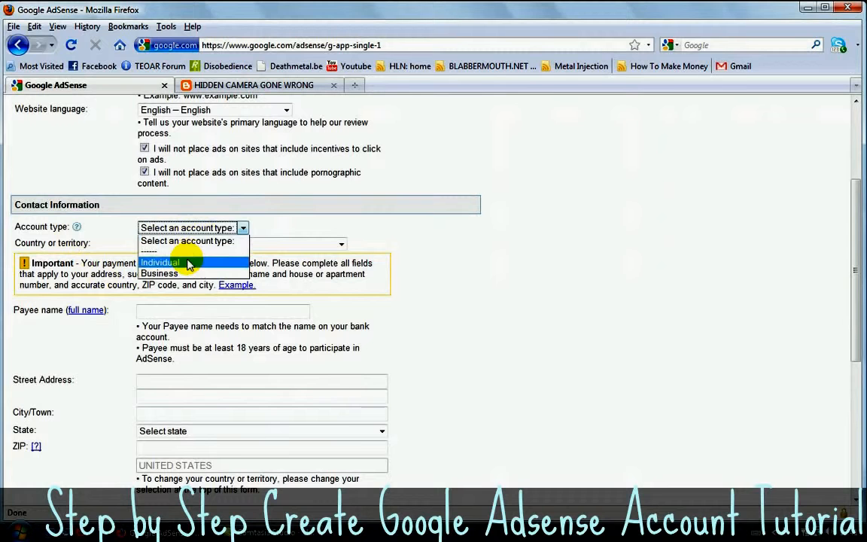
{"action": "left_click", "coordinate": [160, 262]}
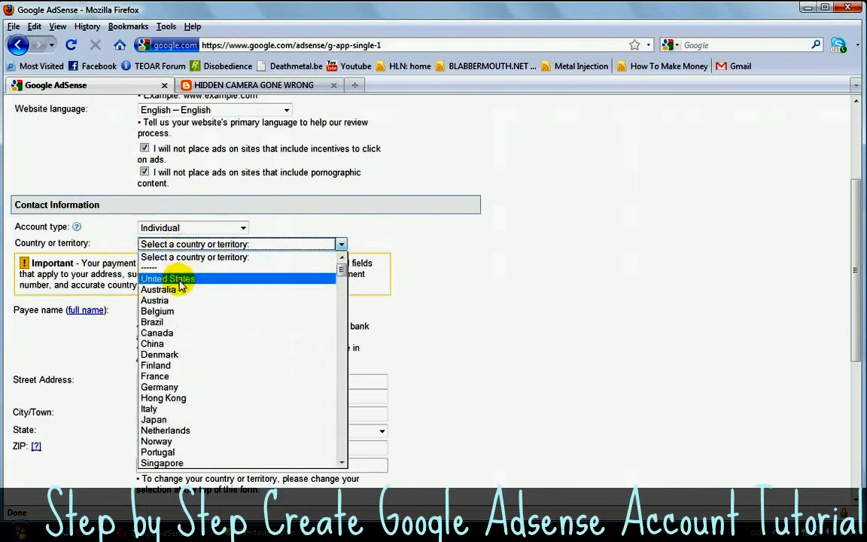
{"action": "left_click", "coordinate": [169, 279]}
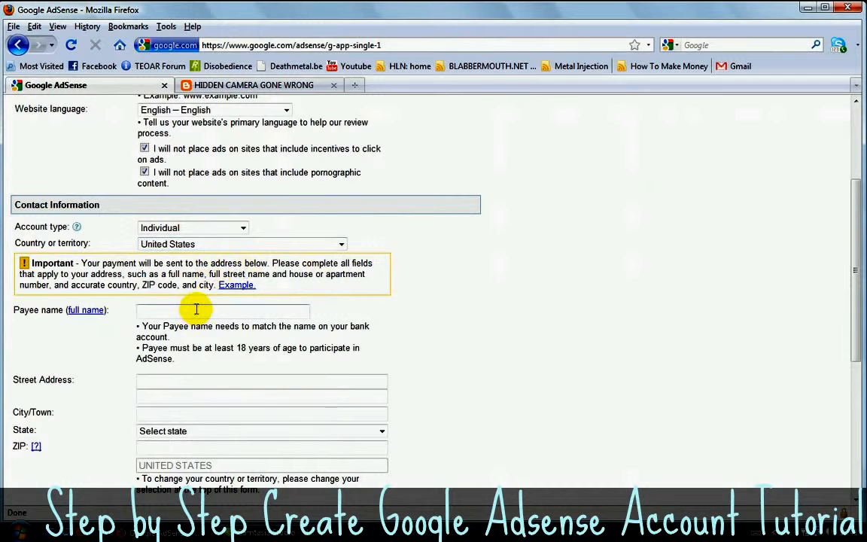
{"action": "type", "text": "Gr"}
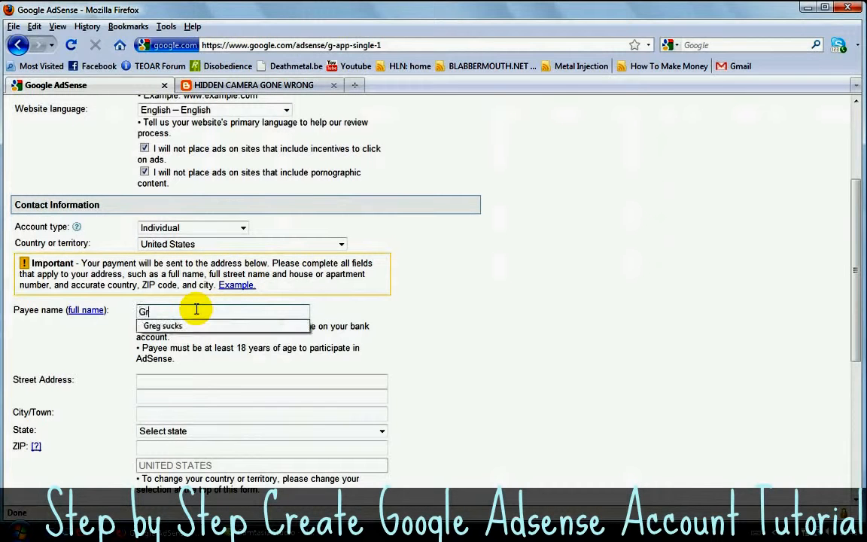
{"action": "type", "text": "eg sucks"}
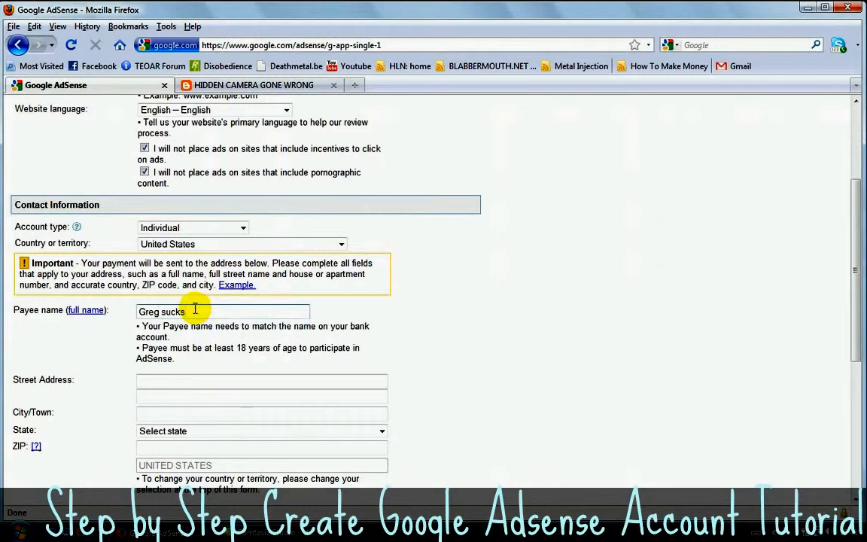
{"action": "left_click", "coordinate": [223, 310]}
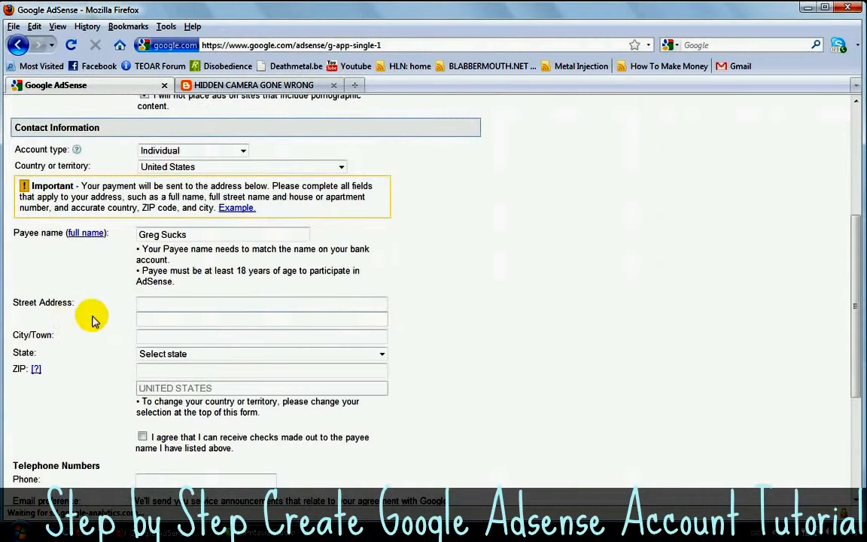
Step: Enter Street 123 as the address, Beverly Hills as the city and begin the ZIP 9021
{"action": "left_click", "coordinate": [262, 304]}
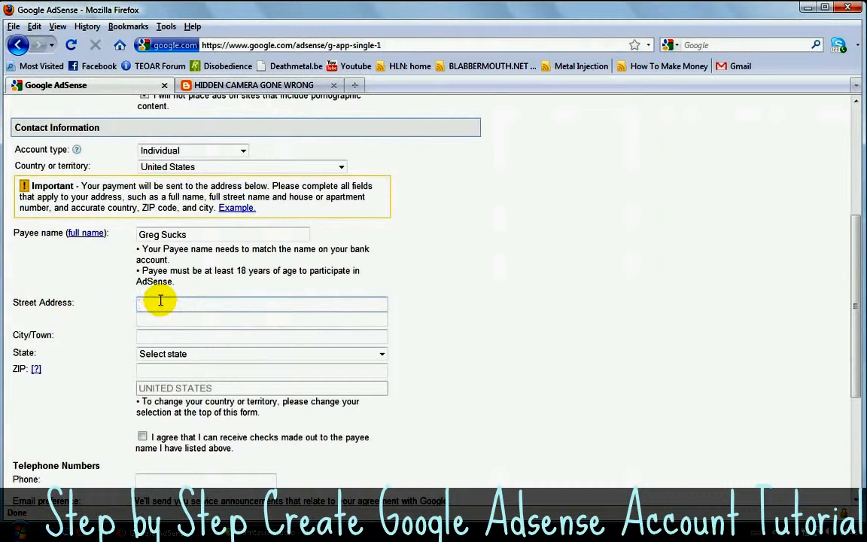
{"action": "type", "text": "Street"}
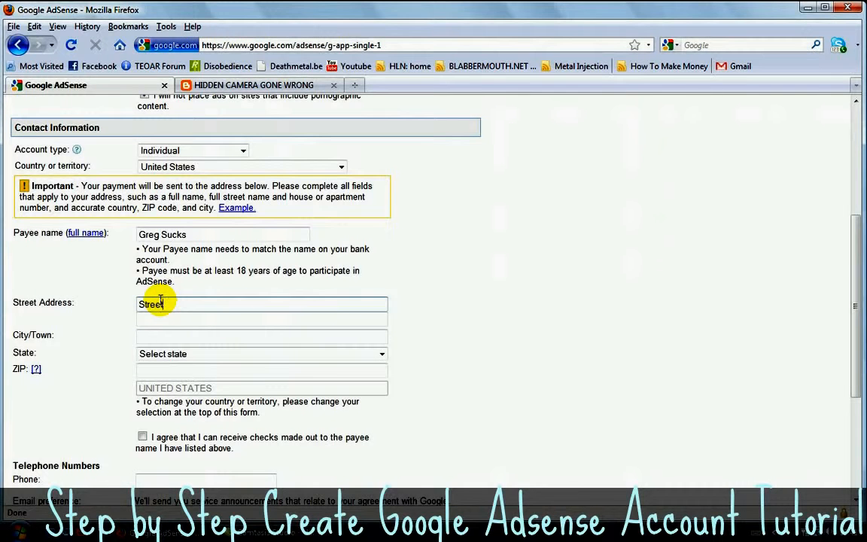
{"action": "type", "text": "123"}
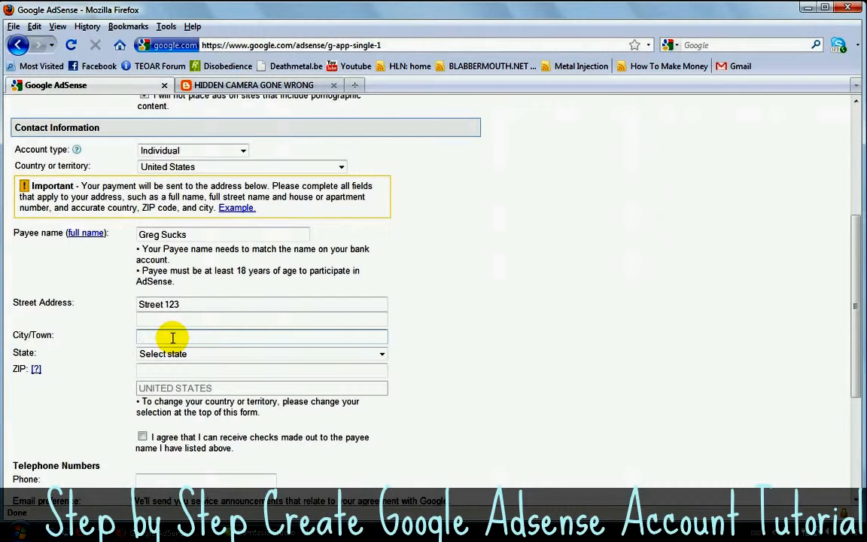
{"action": "type", "text": "B"}
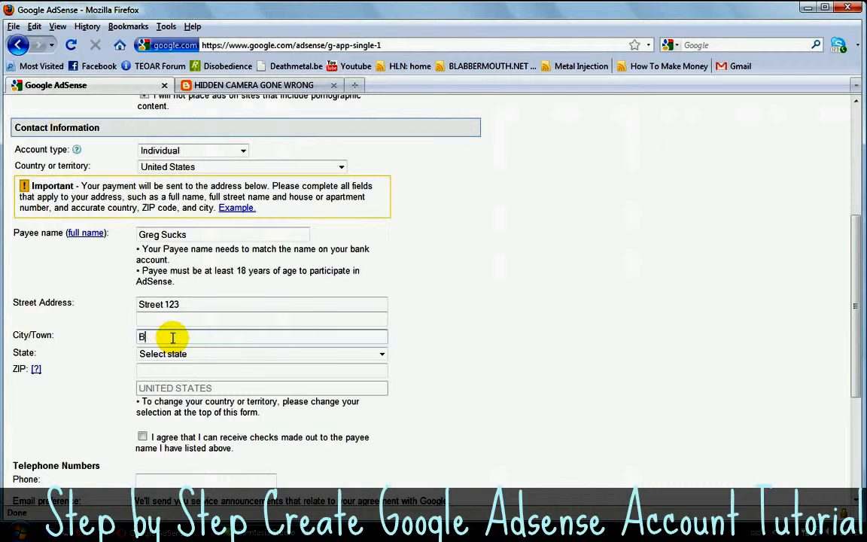
{"action": "type", "text": "everly Hills"}
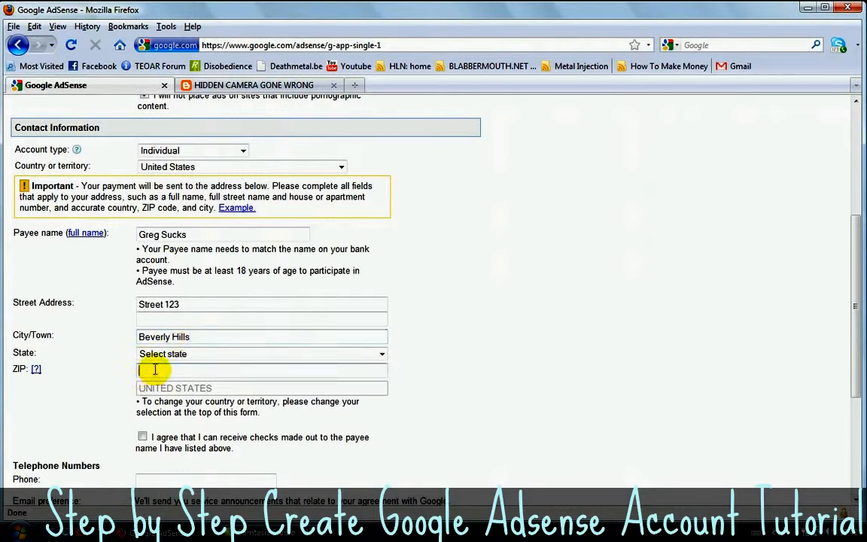
{"action": "type", "text": "9021"}
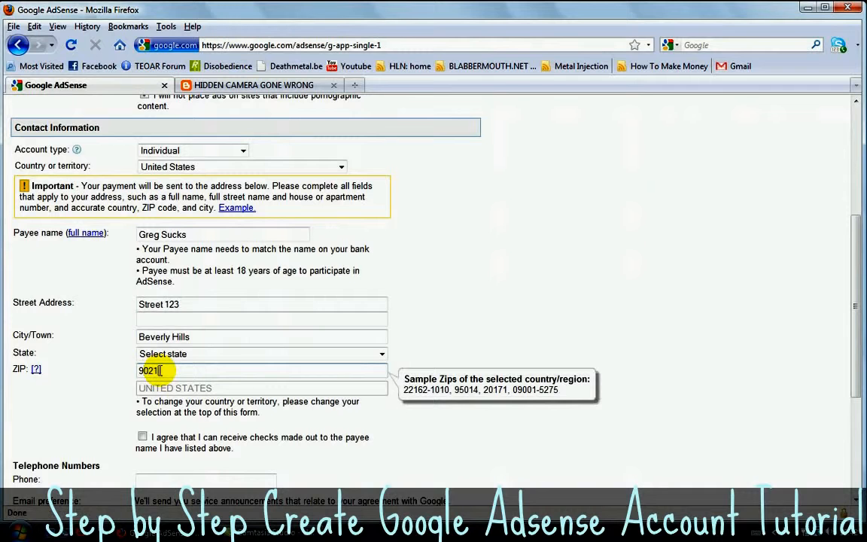
Step: Complete ZIP 90210 and agree to receive checks made out to the payee name
{"action": "left_click", "coordinate": [142, 436]}
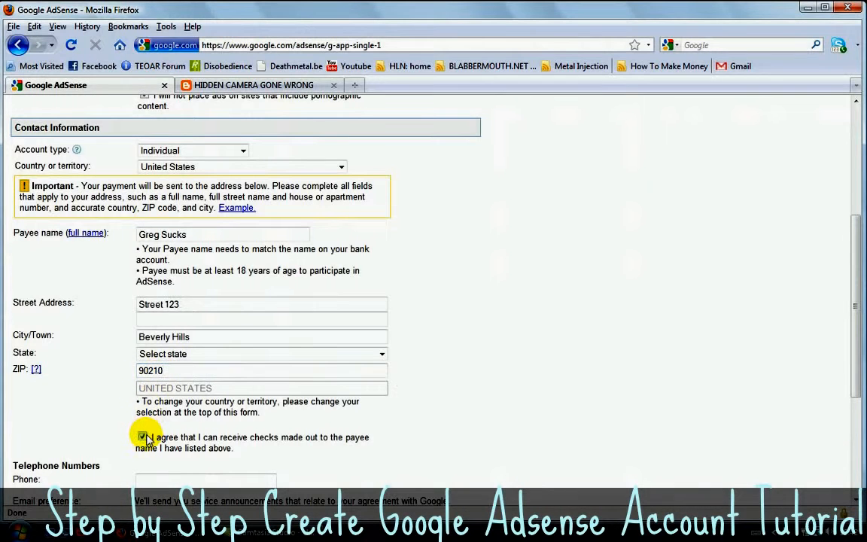
{"action": "scroll", "scroll_direction": "down", "scroll_amount": 3}
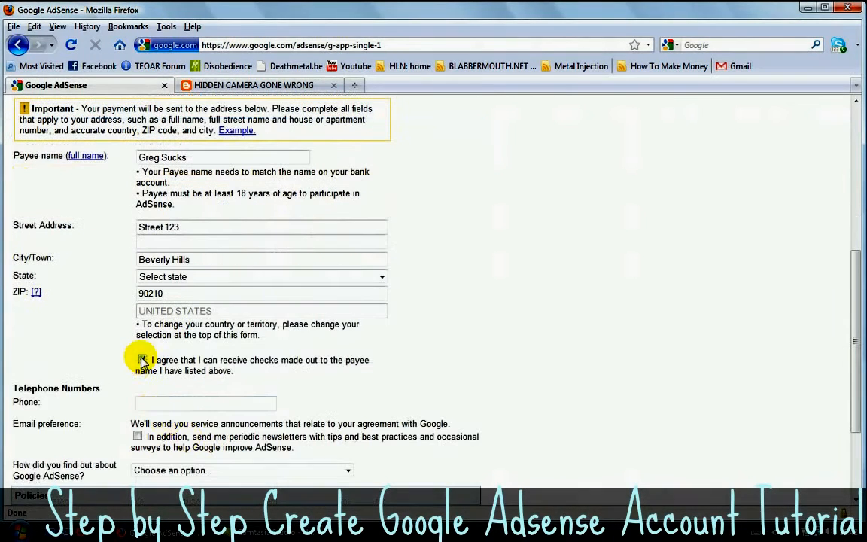
{"action": "left_click", "coordinate": [141, 359]}
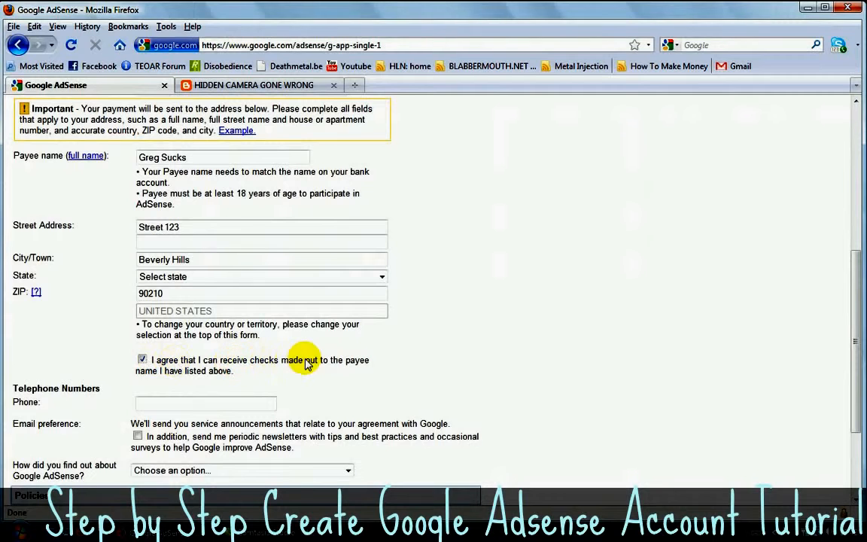
{"action": "mouse_move", "coordinate": [193, 374]}
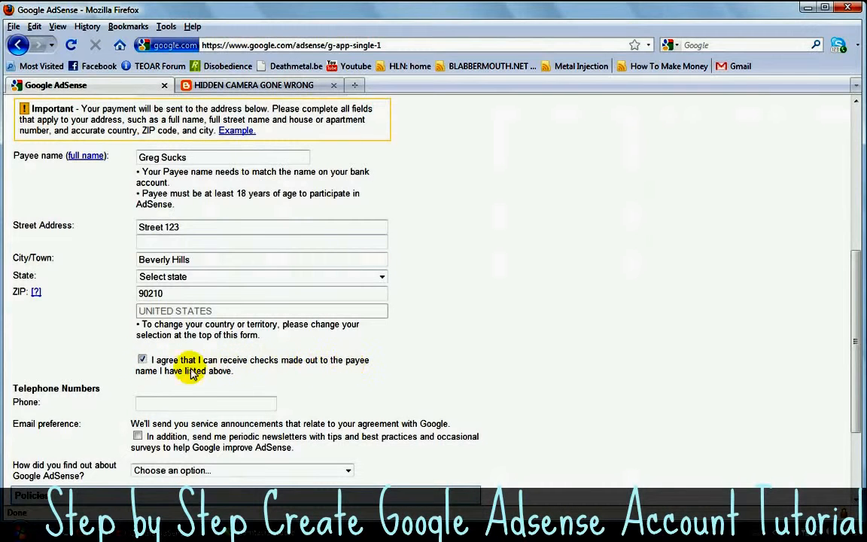
{"action": "mouse_move", "coordinate": [218, 377]}
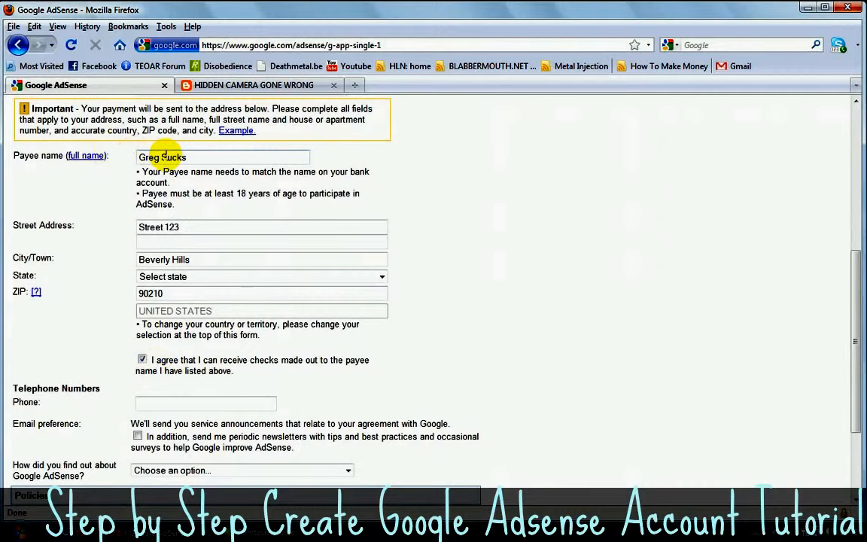
{"action": "mouse_move", "coordinate": [158, 369]}
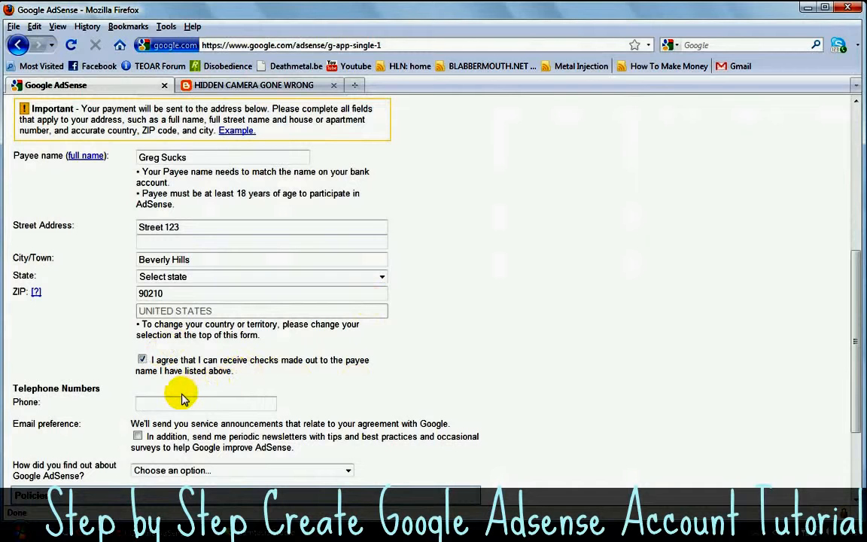
{"action": "left_click", "coordinate": [204, 404]}
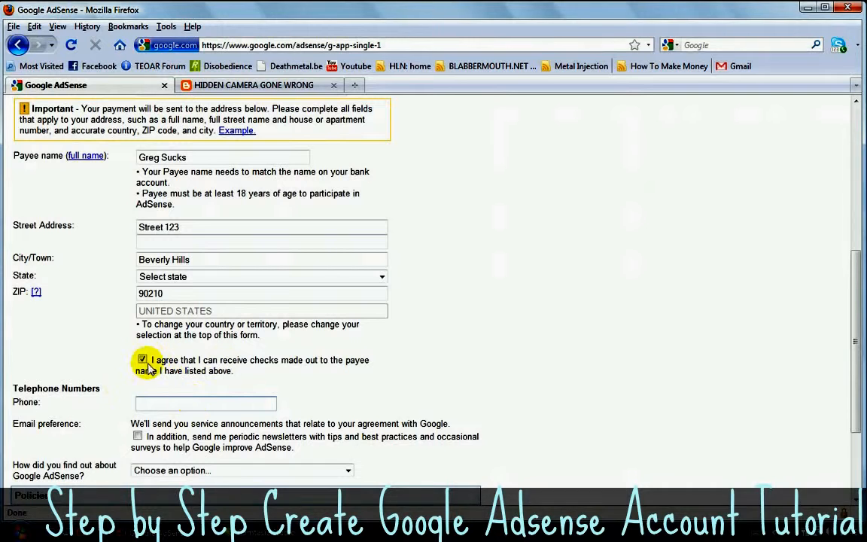
{"action": "scroll", "scroll_direction": "down", "scroll_amount": 3}
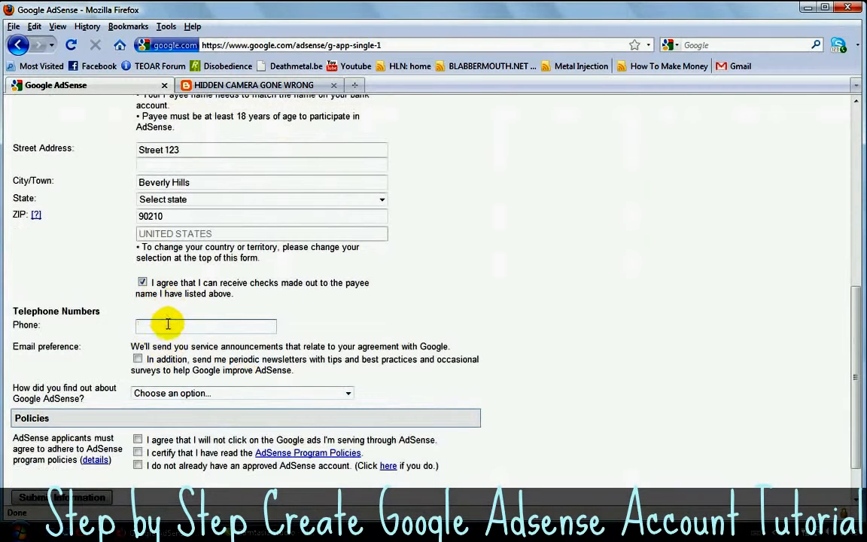
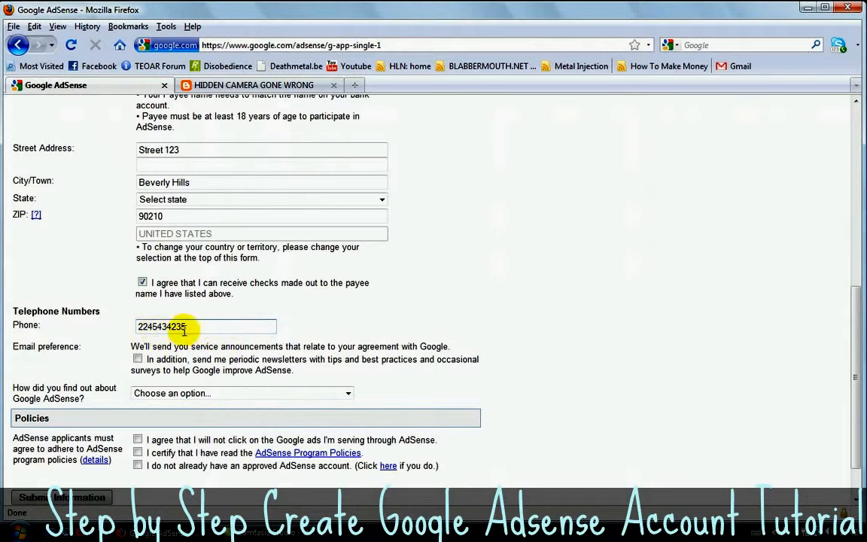
{"action": "scroll", "scroll_direction": "down", "scroll_amount": 3}
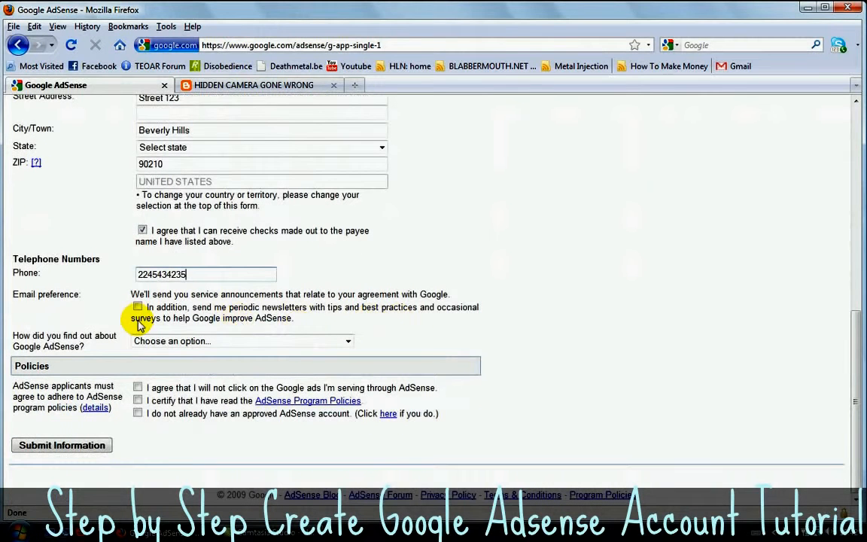
{"action": "mouse_move", "coordinate": [174, 340]}
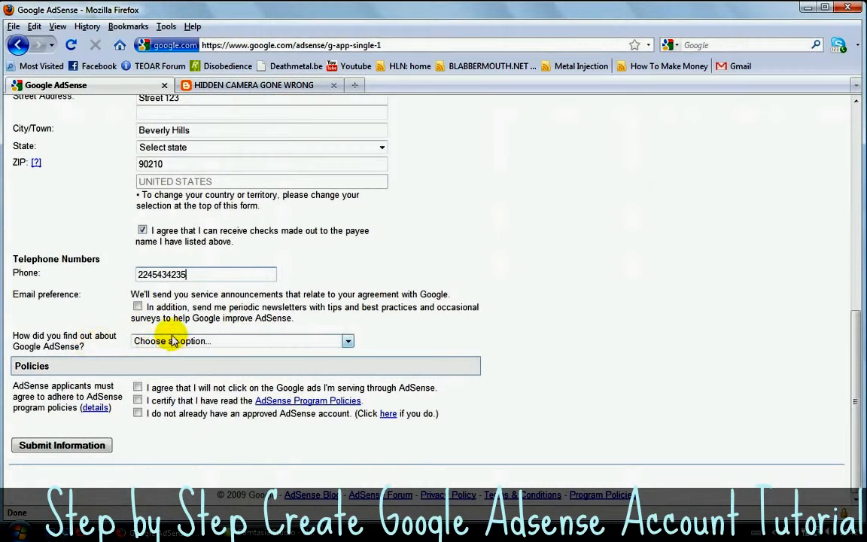
{"action": "left_click", "coordinate": [241, 341]}
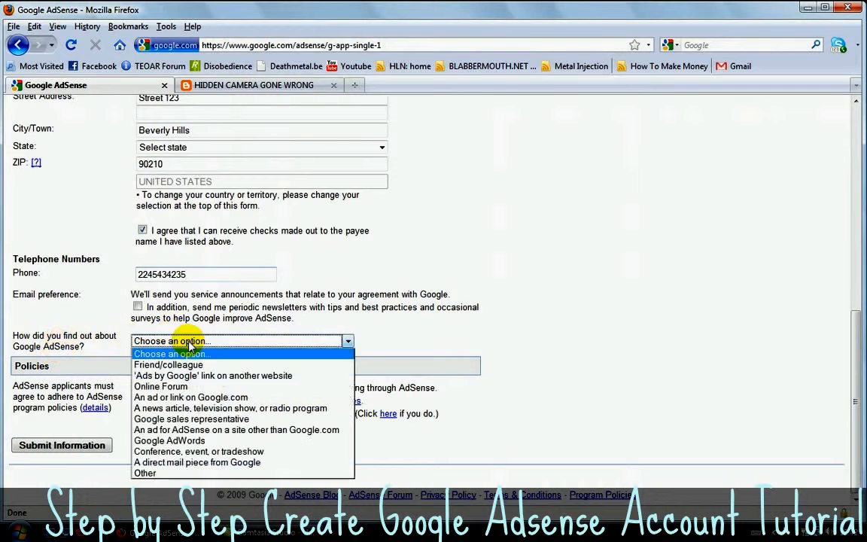
{"action": "left_click", "coordinate": [160, 385]}
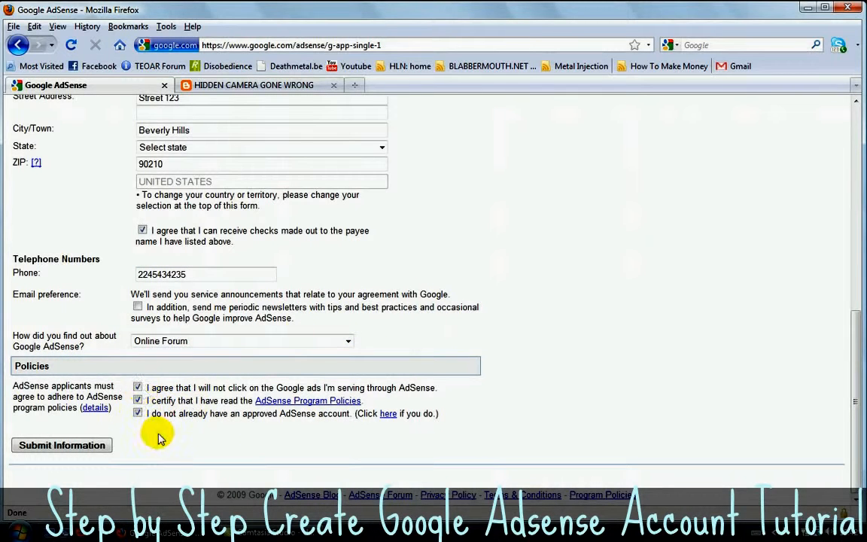
{"action": "mouse_move", "coordinate": [307, 400]}
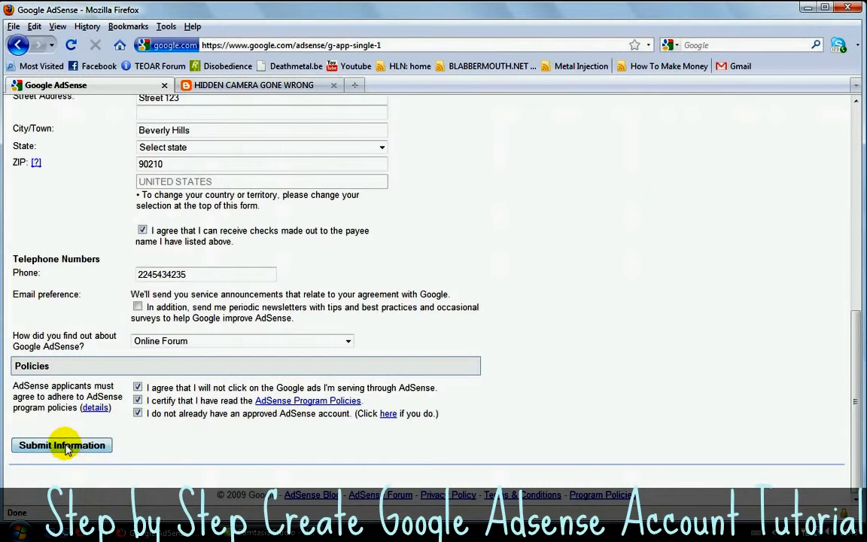
Step: Submit the application and find the state flagged as missing
{"action": "left_click", "coordinate": [62, 446]}
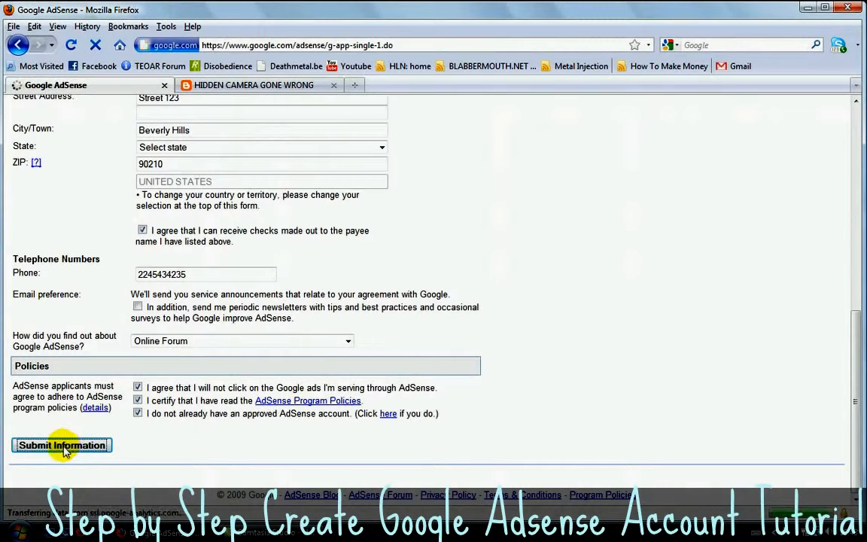
{"action": "left_click", "coordinate": [62, 446]}
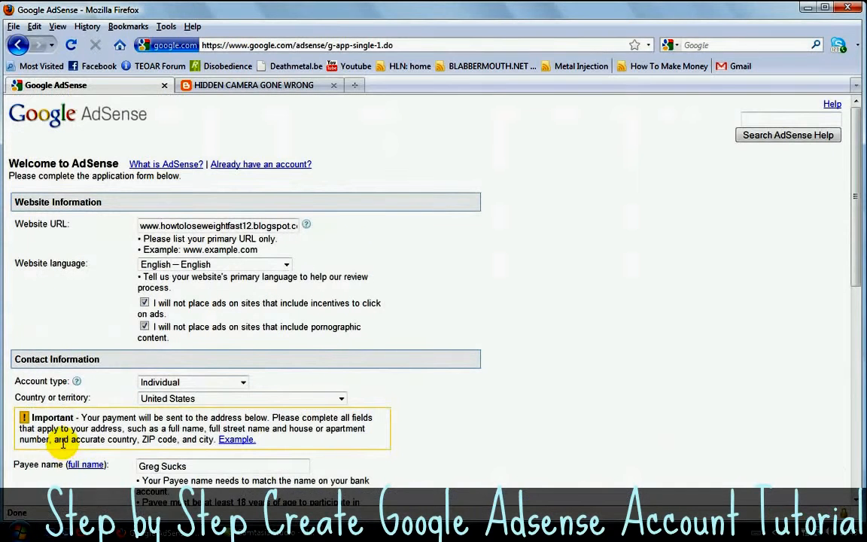
{"action": "scroll", "scroll_direction": "down", "scroll_amount": 3}
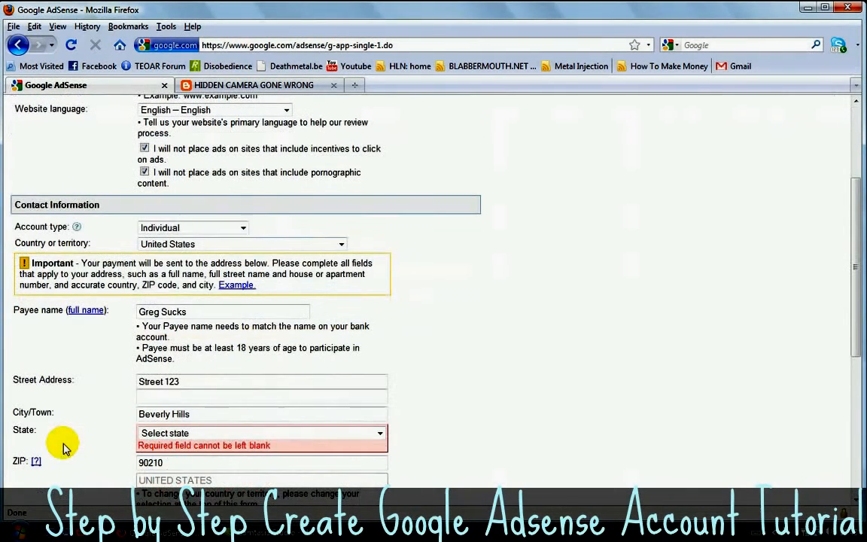
Step: Set the state to California and resubmit the application
{"action": "left_click", "coordinate": [262, 434]}
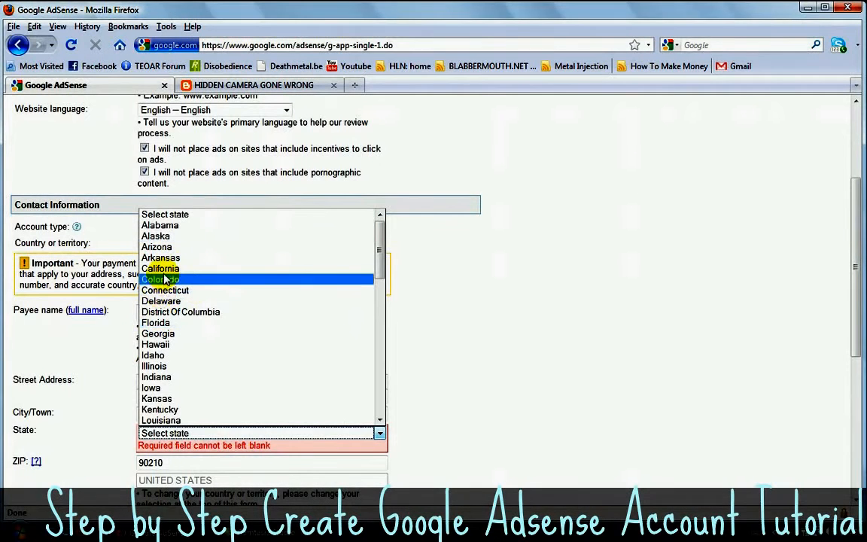
{"action": "left_click", "coordinate": [160, 268]}
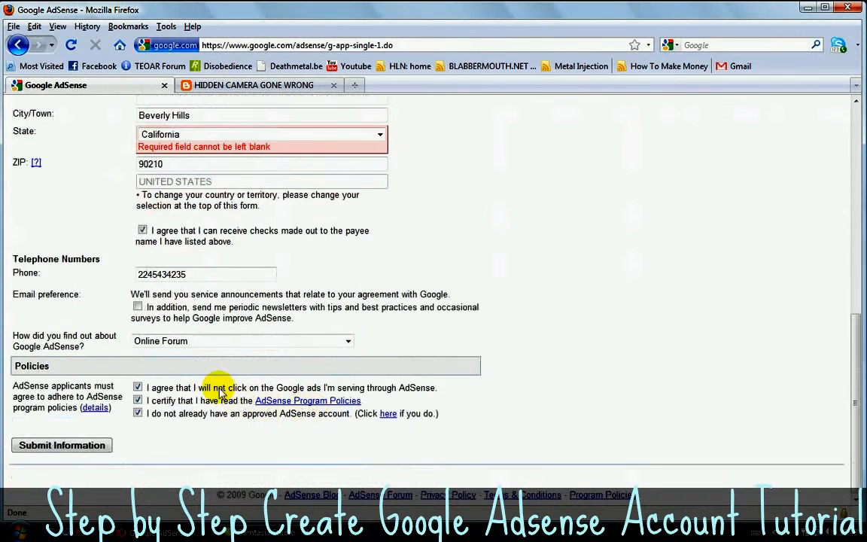
{"action": "left_click", "coordinate": [62, 446]}
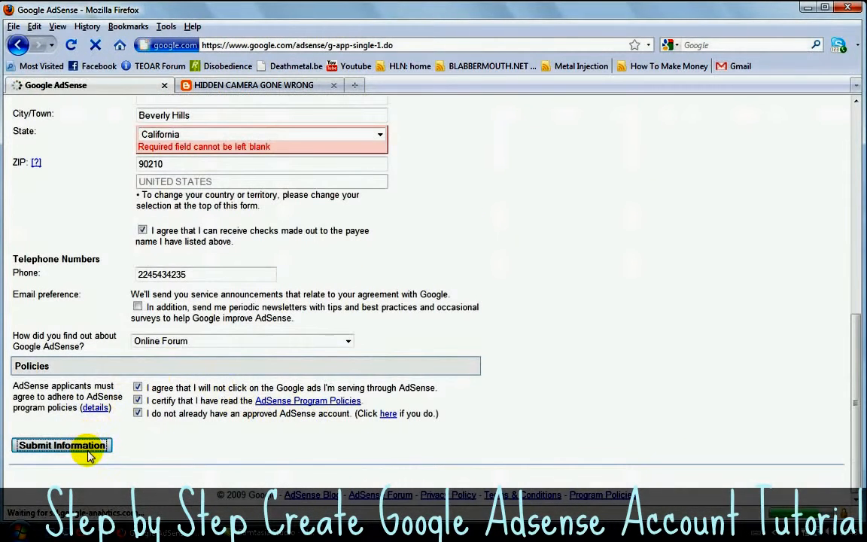
Step: On the confirmation page, declare an existing Google Account and choose it as the AdSense login
{"action": "left_click", "coordinate": [62, 445]}
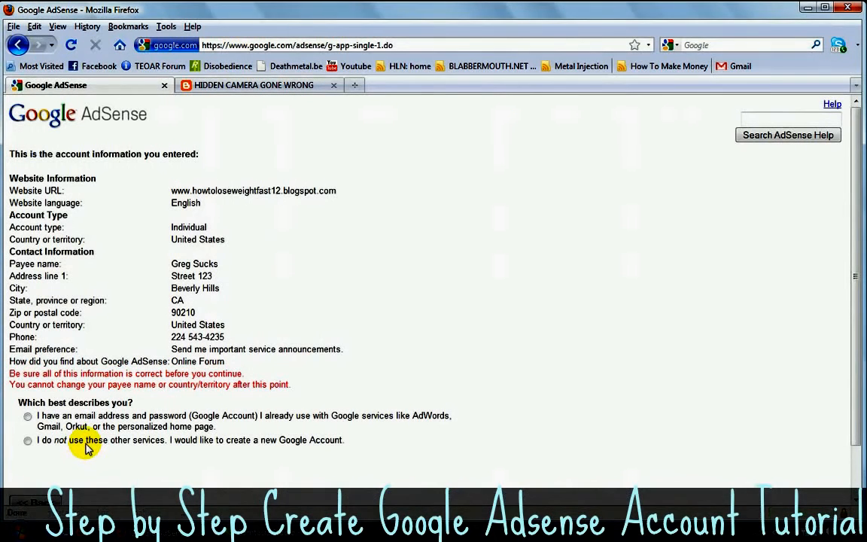
{"action": "mouse_move", "coordinate": [165, 443]}
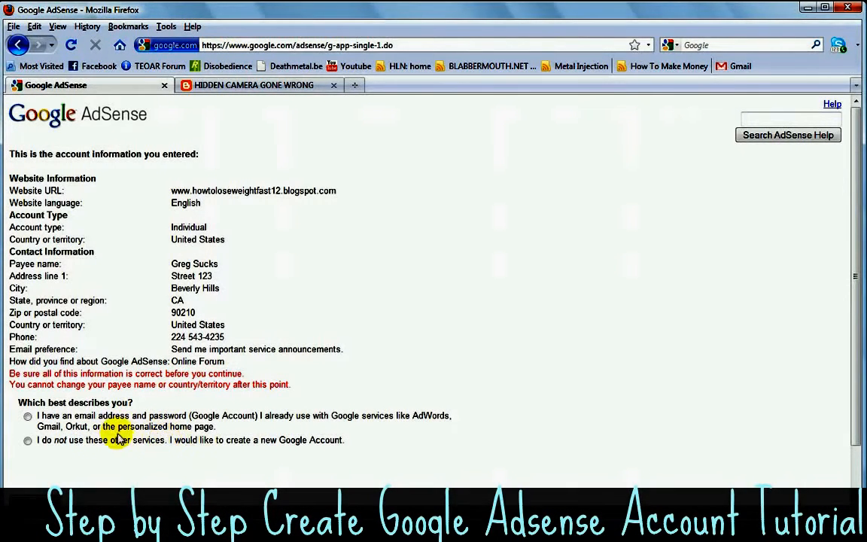
{"action": "left_click", "coordinate": [27, 440]}
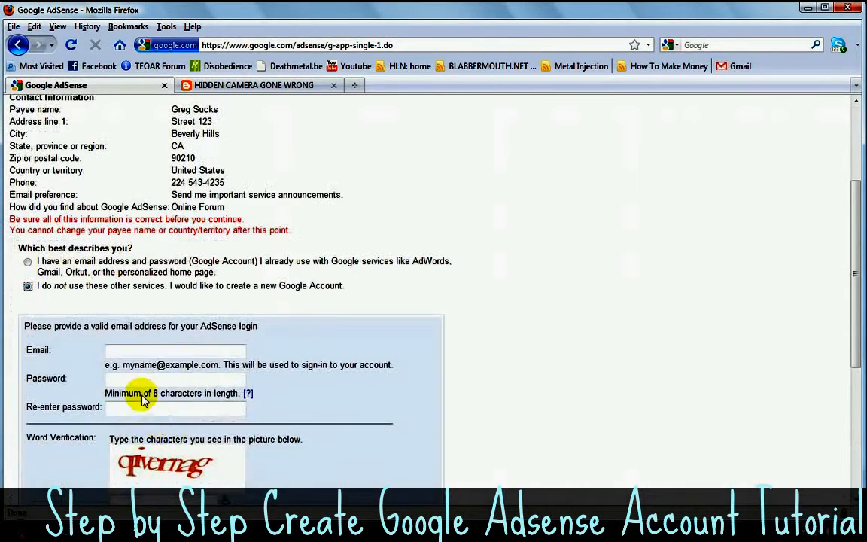
{"action": "scroll", "scroll_direction": "down", "scroll_amount": 3}
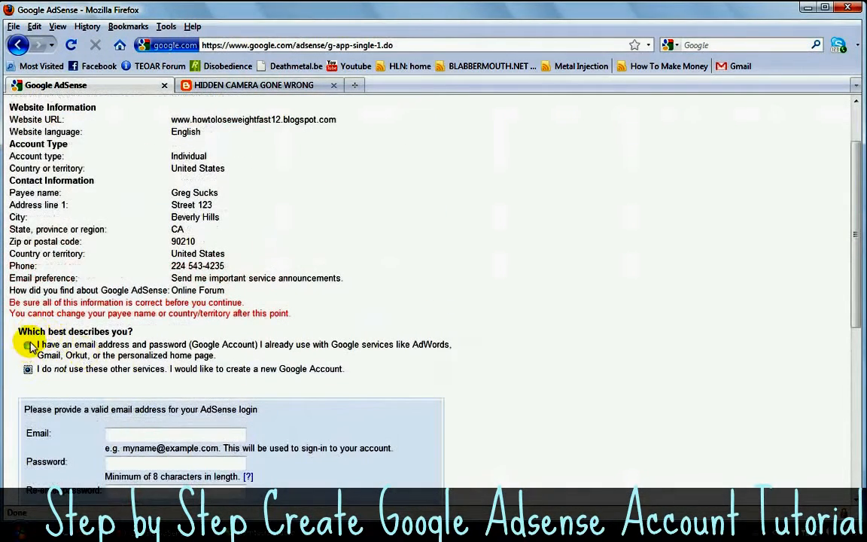
{"action": "left_click", "coordinate": [29, 345]}
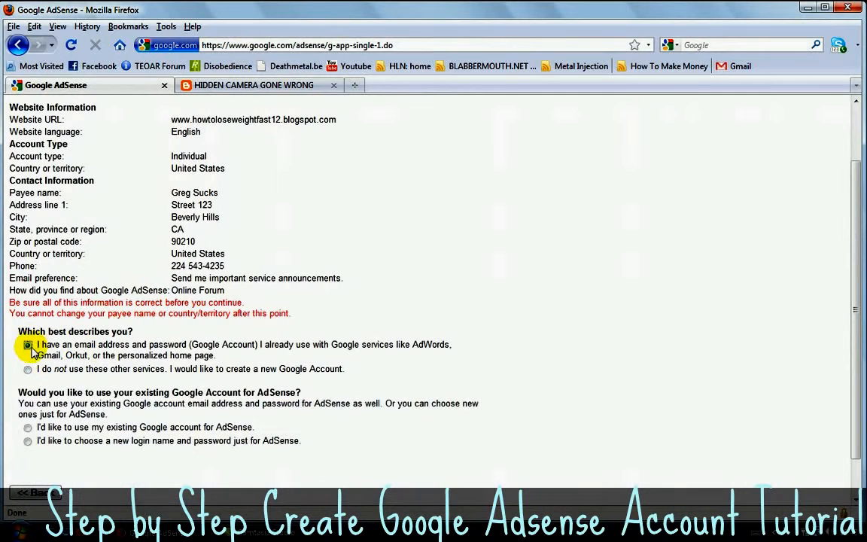
{"action": "scroll", "scroll_direction": "down", "scroll_amount": 3}
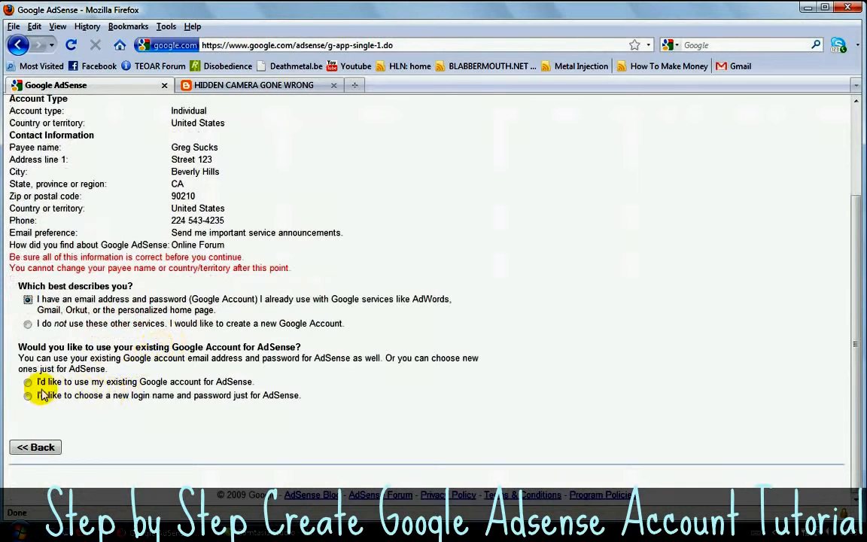
{"action": "left_click", "coordinate": [27, 383]}
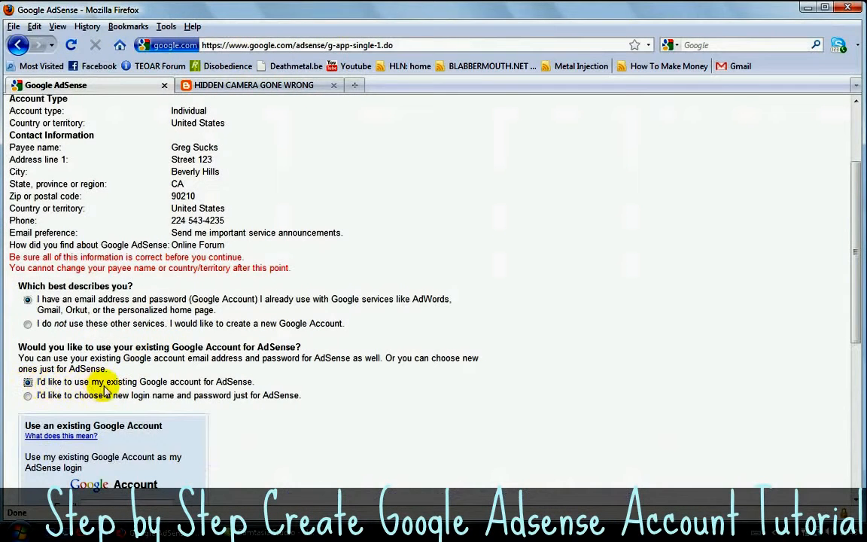
{"action": "mouse_move", "coordinate": [244, 385]}
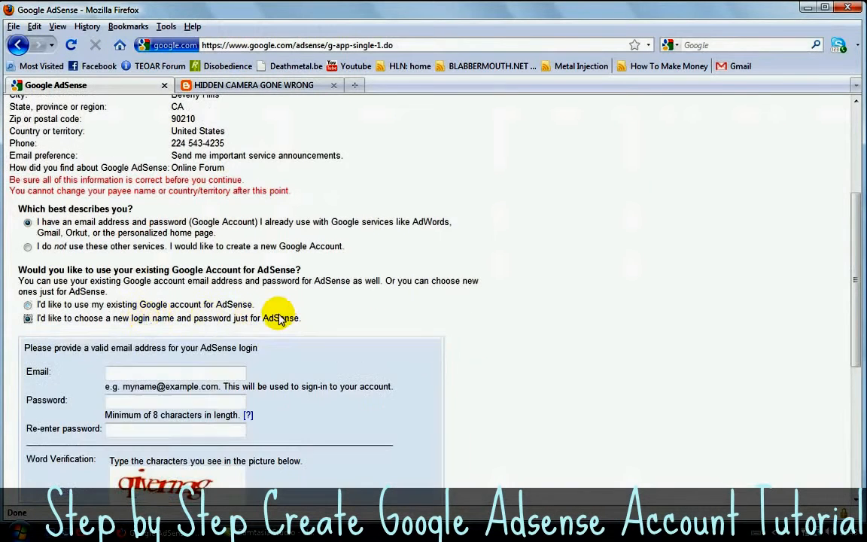
{"action": "left_click", "coordinate": [27, 305]}
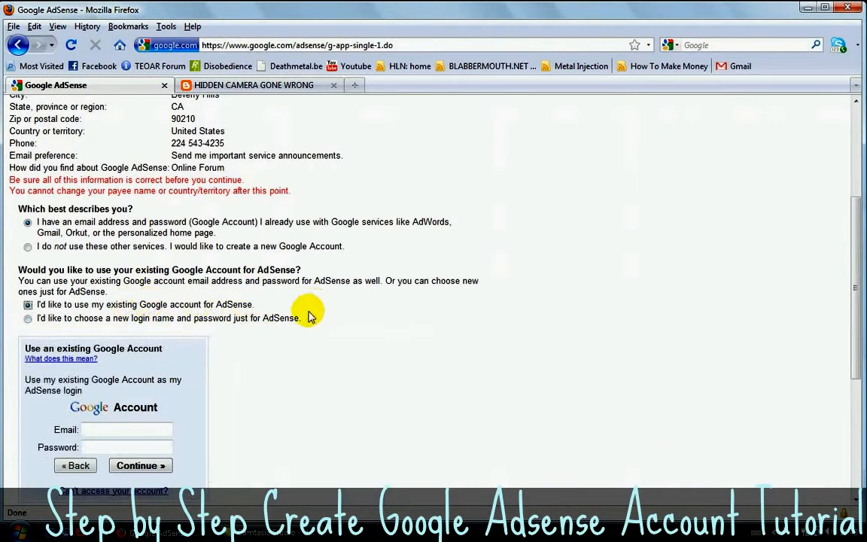
{"action": "mouse_move", "coordinate": [173, 309]}
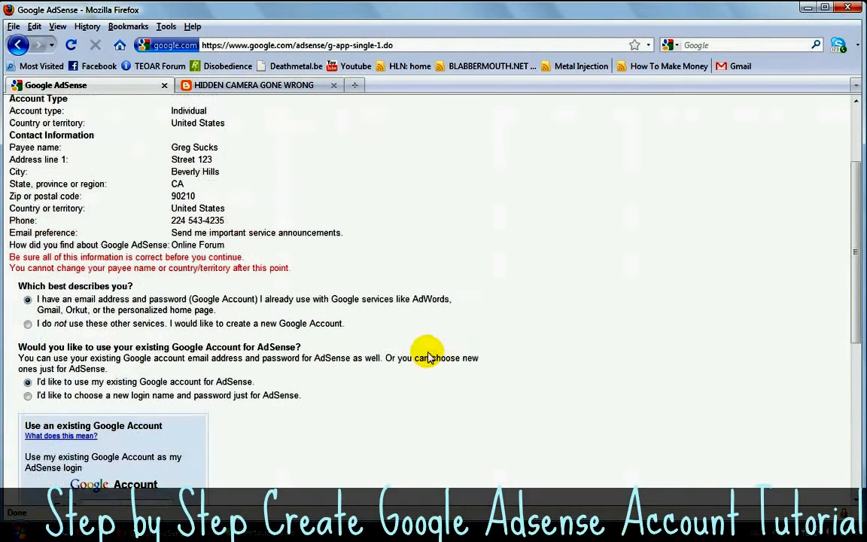
{"action": "scroll", "scroll_direction": "down", "scroll_amount": 3}
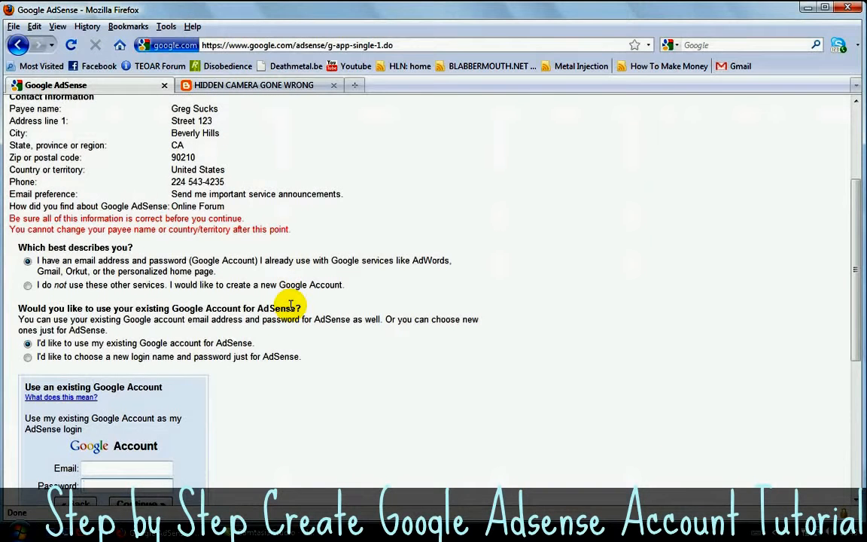
{"action": "left_click", "coordinate": [126, 485]}
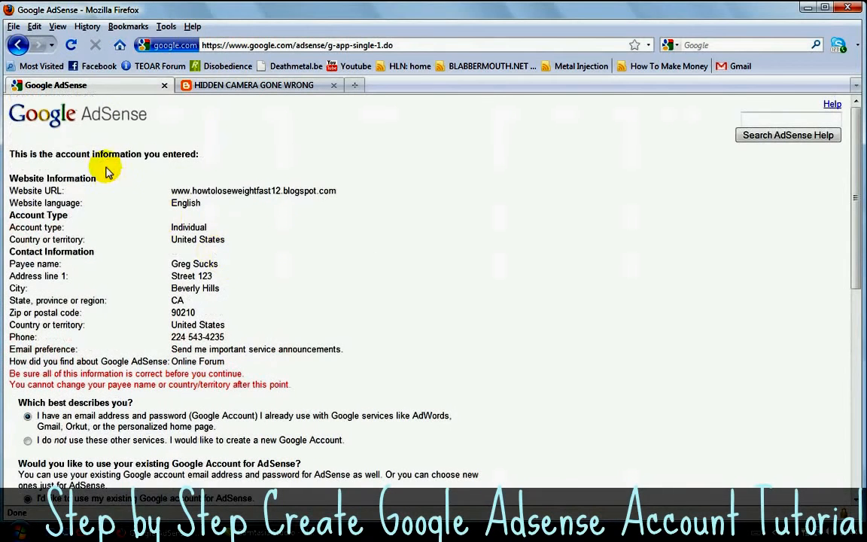
{"action": "scroll", "scroll_direction": "down", "scroll_amount": 3}
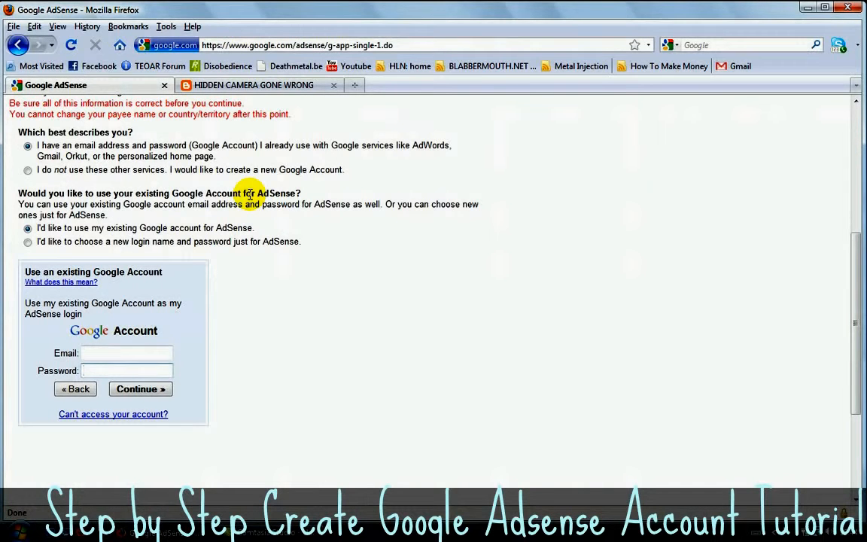
{"action": "left_click", "coordinate": [127, 370]}
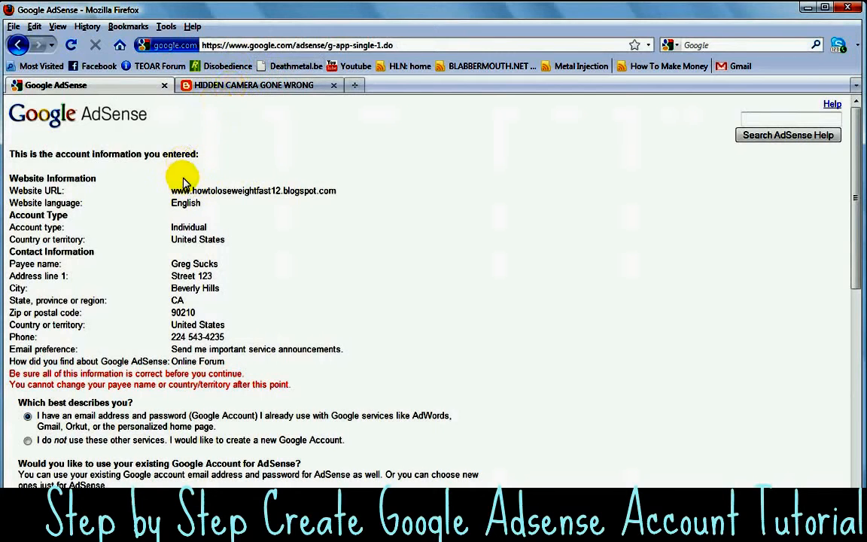
{"action": "mouse_move", "coordinate": [339, 195]}
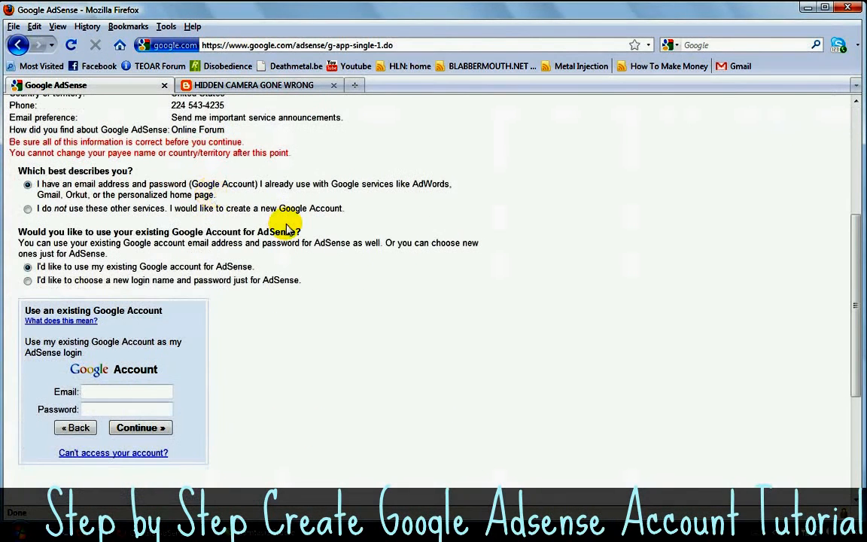
{"action": "mouse_move", "coordinate": [301, 292]}
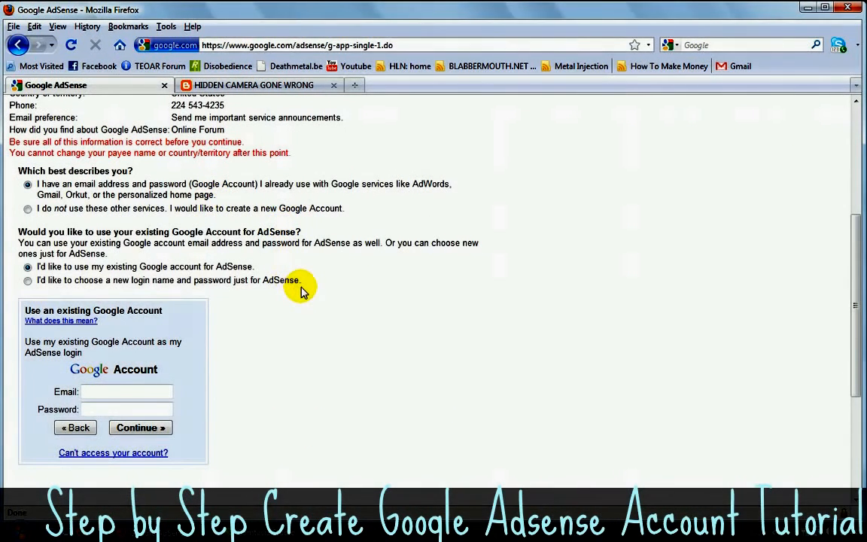
{"action": "scroll", "scroll_direction": "down", "scroll_amount": 3}
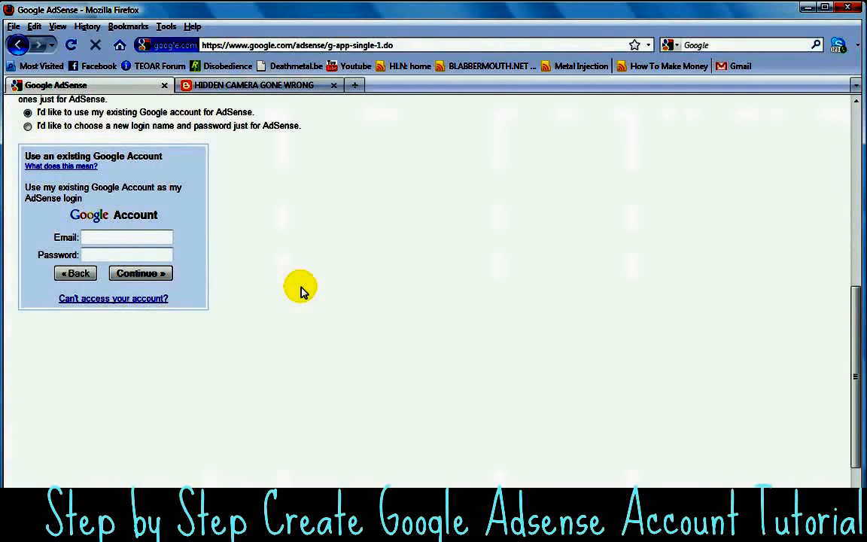